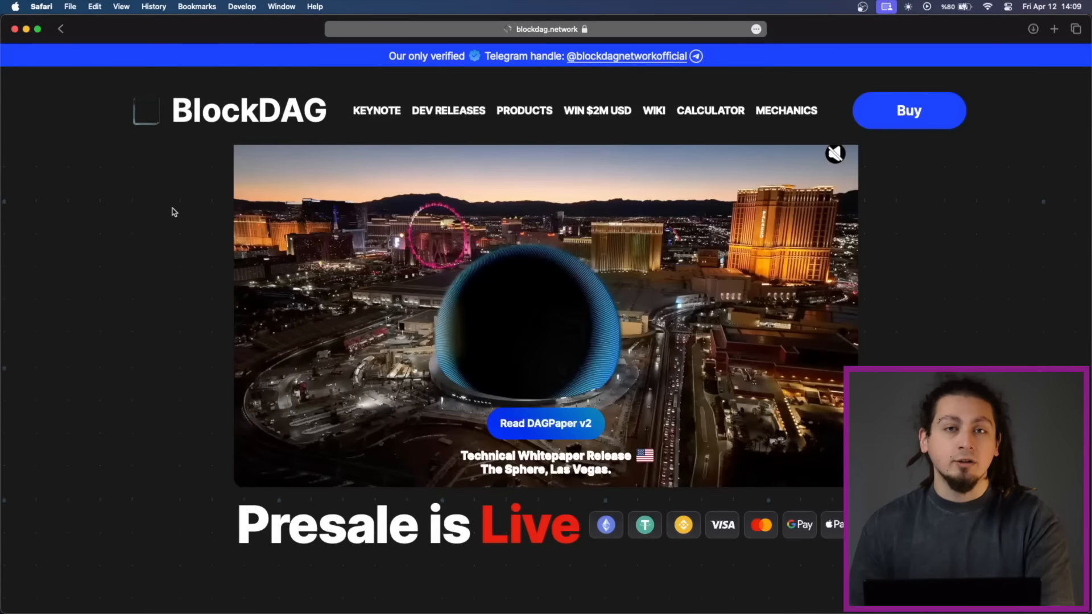
Scroll down through the DAGpaper V2's security, trade-offs and notable features sections
{"action": "scroll", "scroll_direction": "down", "scroll_amount": 3}
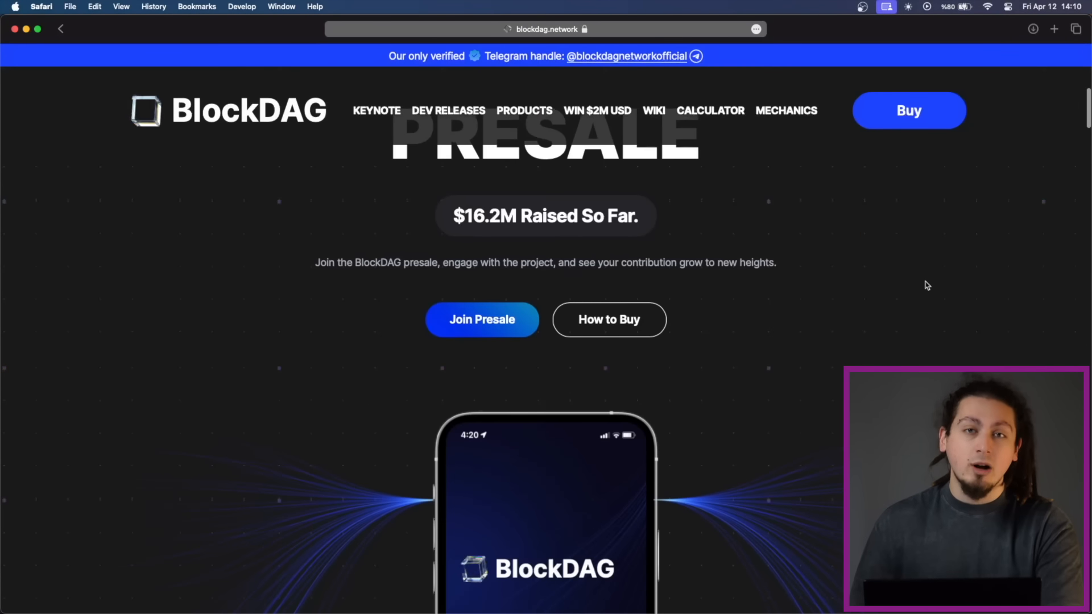
{"action": "scroll", "scroll_direction": "down", "scroll_amount": 3}
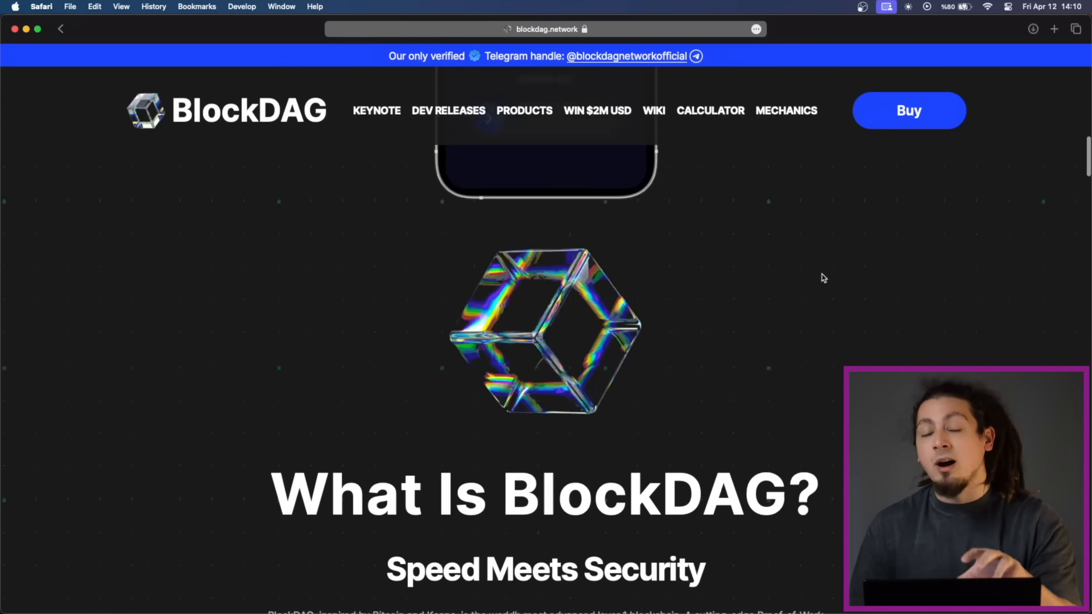
{"action": "scroll", "scroll_direction": "down", "scroll_amount": 3}
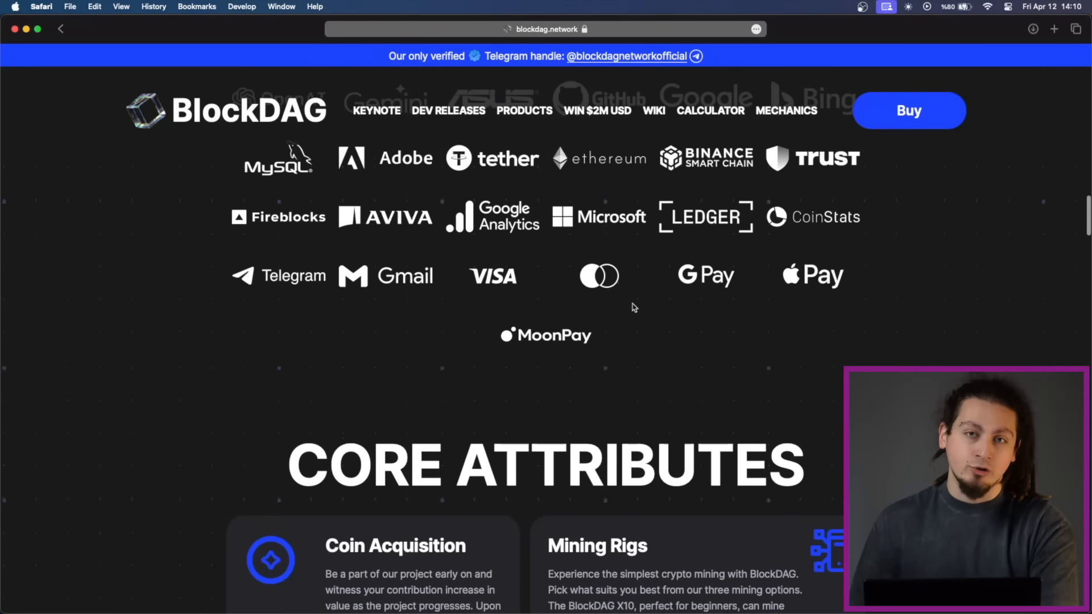
{"action": "scroll", "scroll_direction": "up", "scroll_amount": 3}
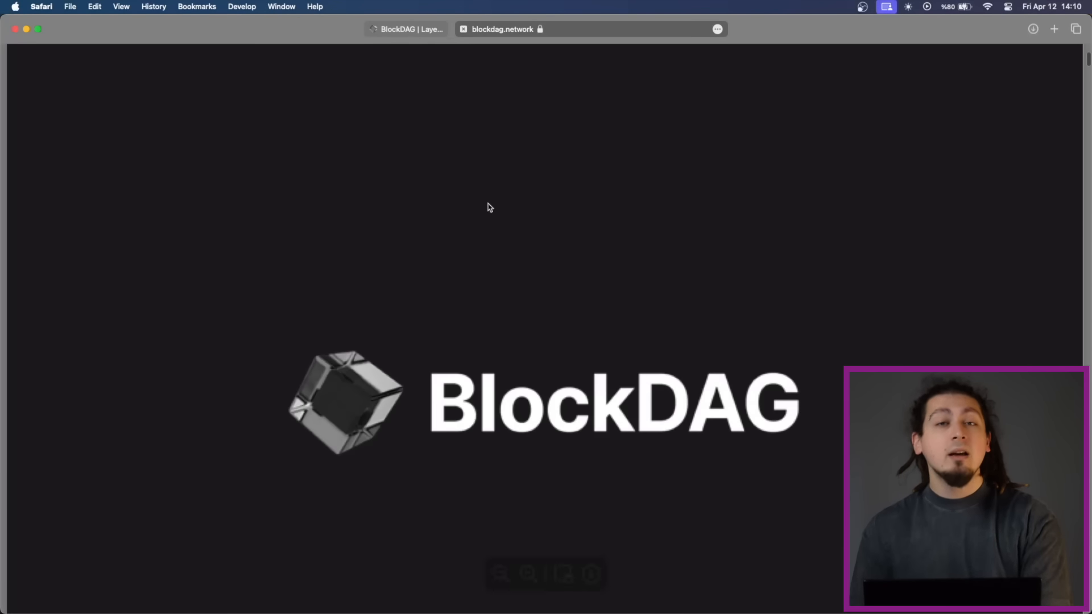
{"action": "scroll", "scroll_direction": "down", "scroll_amount": 3}
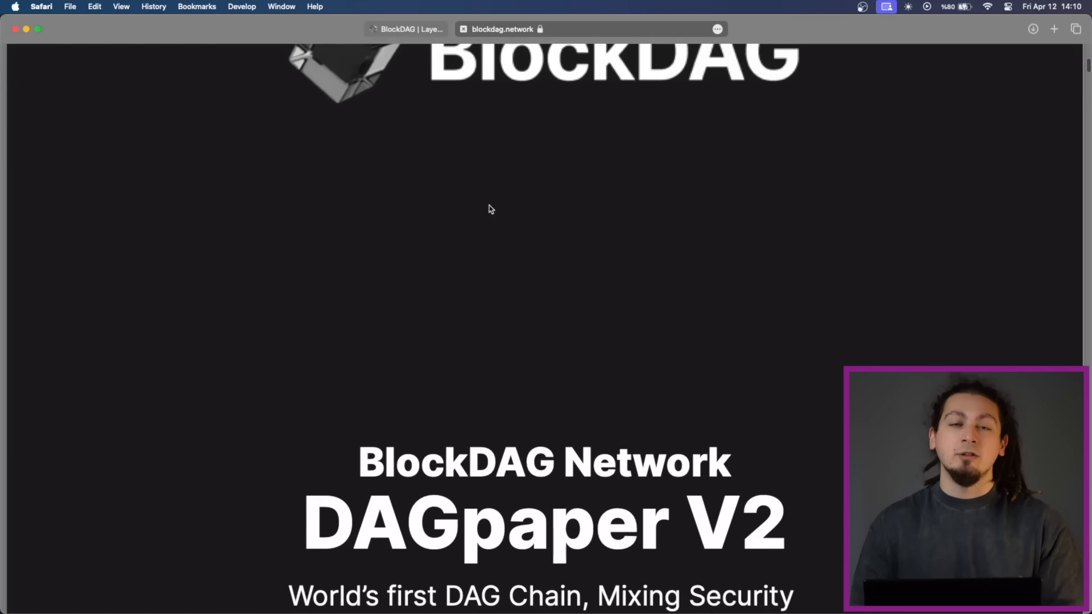
{"action": "scroll", "scroll_direction": "down", "scroll_amount": 3}
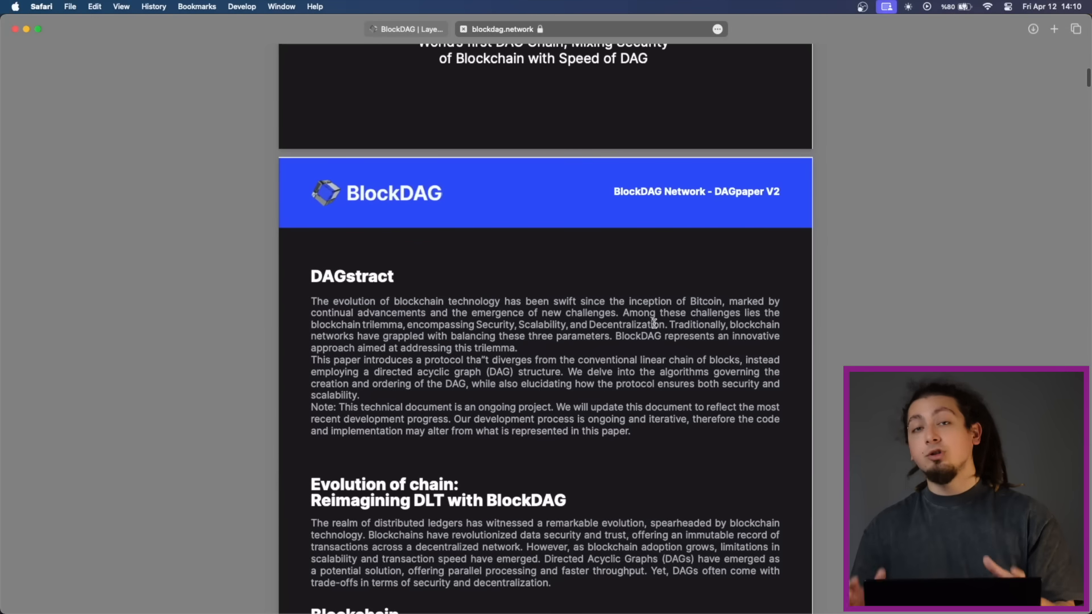
{"action": "scroll", "scroll_direction": "down", "scroll_amount": 3}
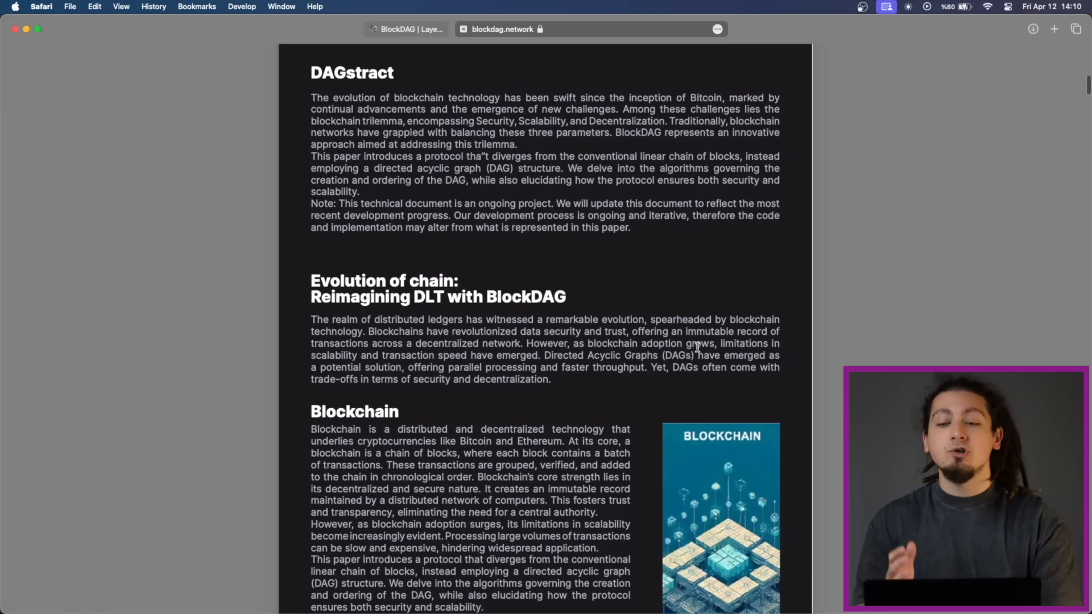
{"action": "scroll", "scroll_direction": "down", "scroll_amount": 3}
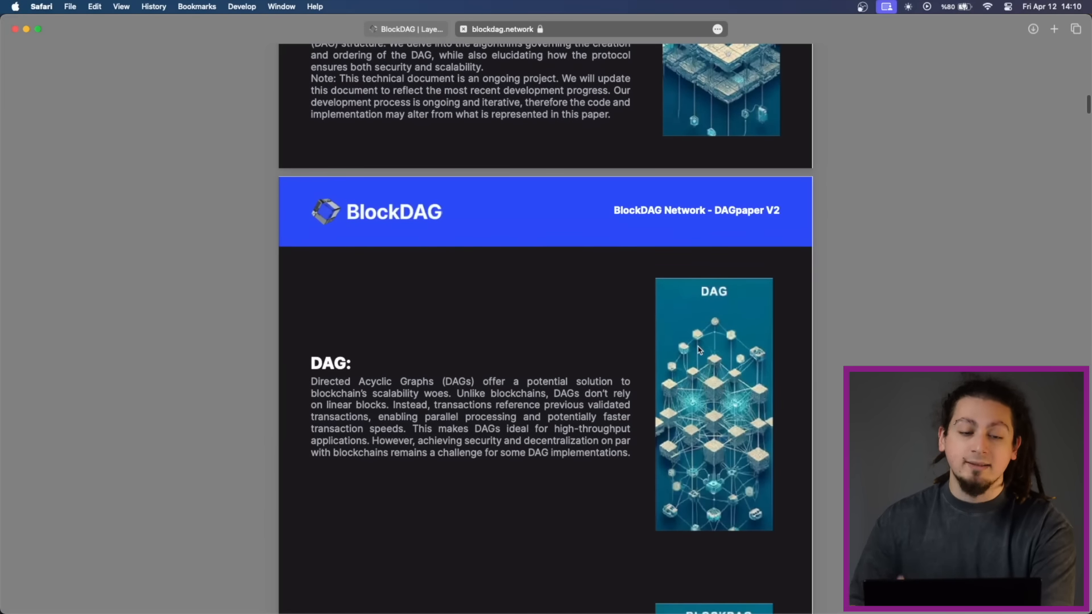
{"action": "scroll", "scroll_direction": "down", "scroll_amount": 3}
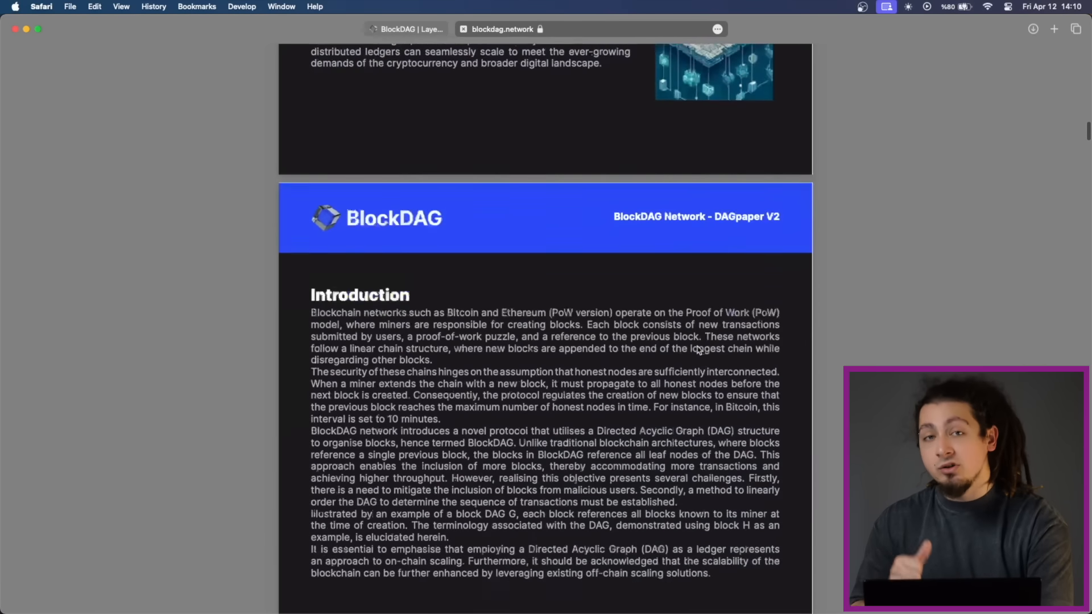
{"action": "scroll", "scroll_direction": "down", "scroll_amount": 3}
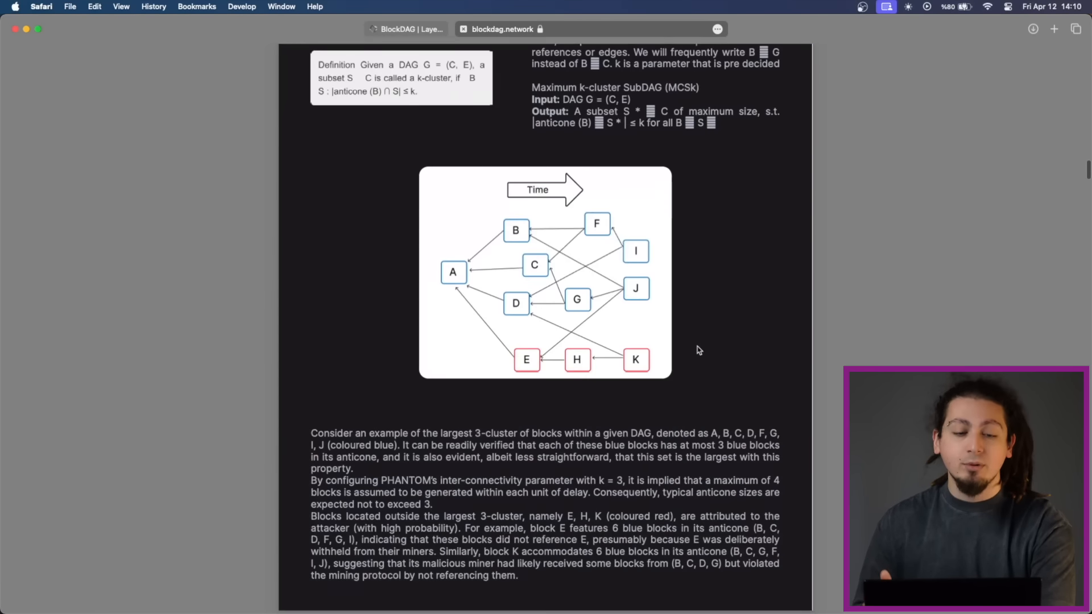
{"action": "scroll", "scroll_direction": "down", "scroll_amount": 3}
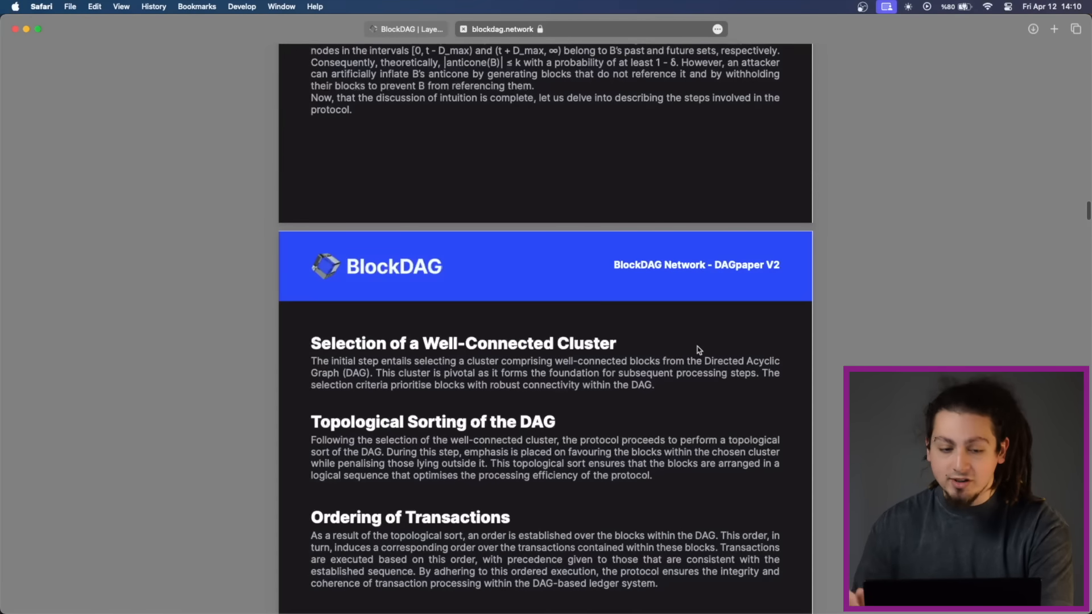
{"action": "scroll", "scroll_direction": "down", "scroll_amount": 3}
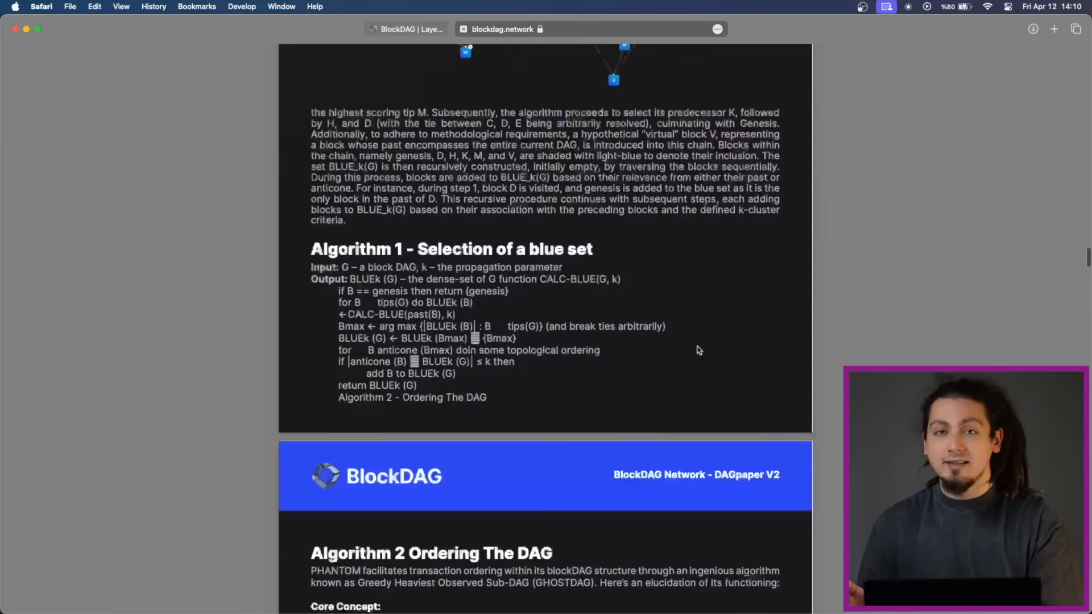
{"action": "scroll", "scroll_direction": "down", "scroll_amount": 3}
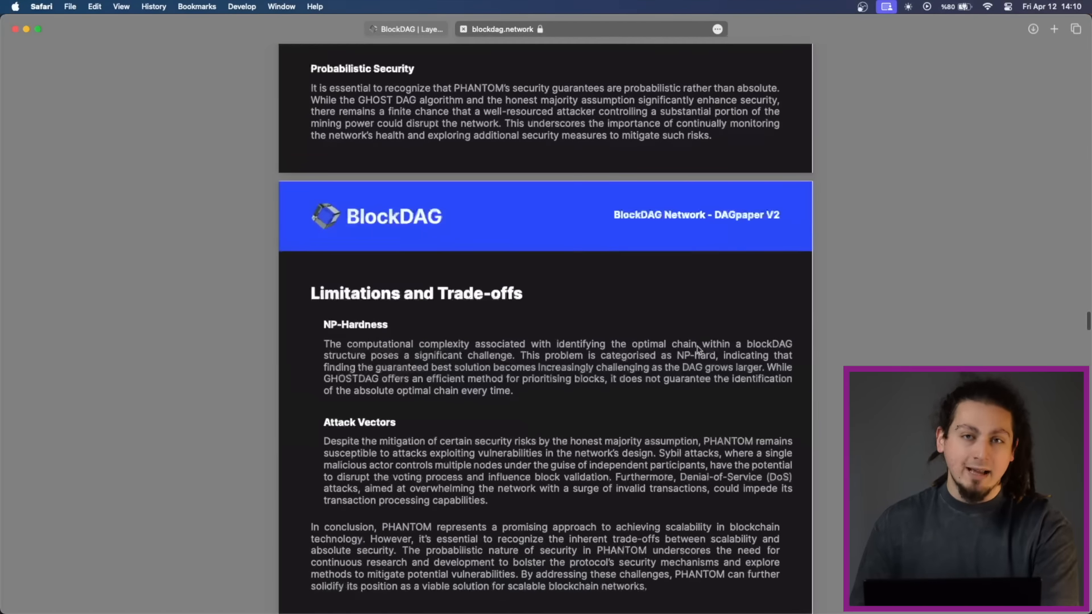
{"action": "scroll", "scroll_direction": "down", "scroll_amount": 3}
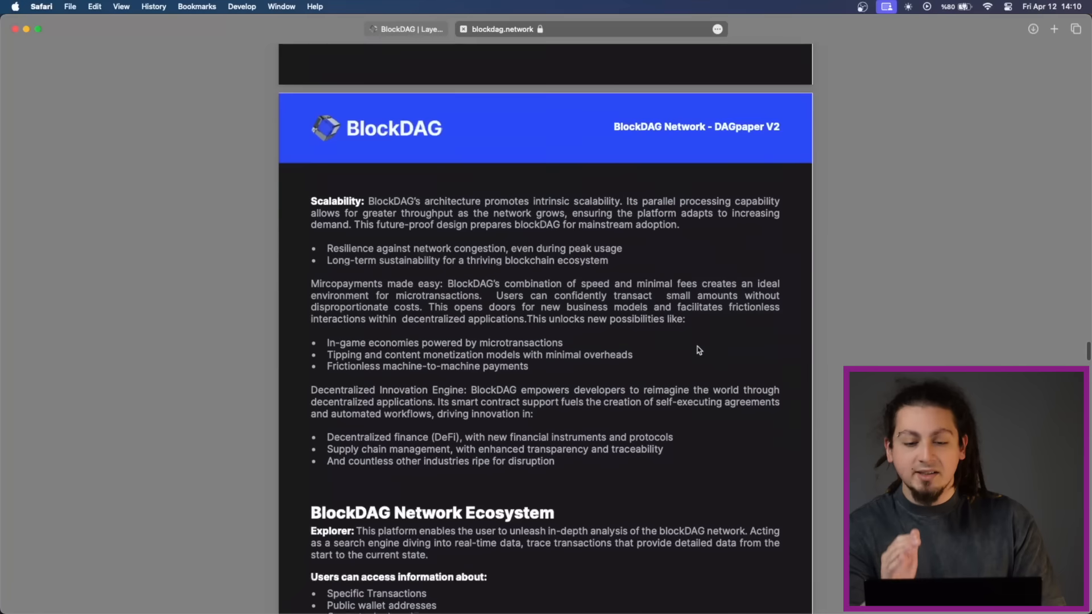
{"action": "scroll", "scroll_direction": "down", "scroll_amount": 3}
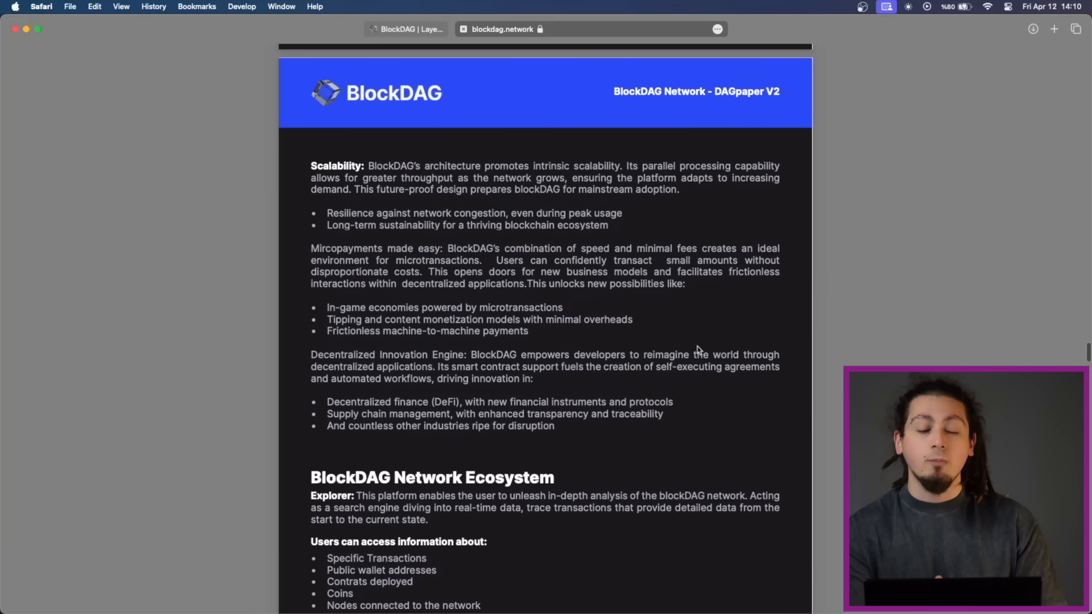
{"action": "scroll", "scroll_direction": "down", "scroll_amount": 3}
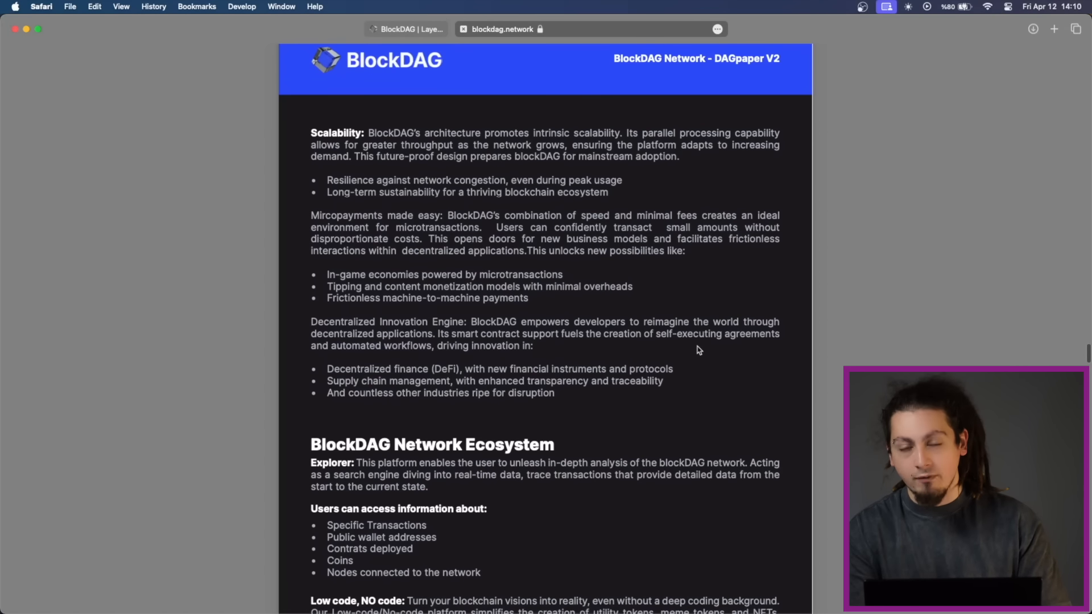
{"action": "scroll", "scroll_direction": "down", "scroll_amount": 3}
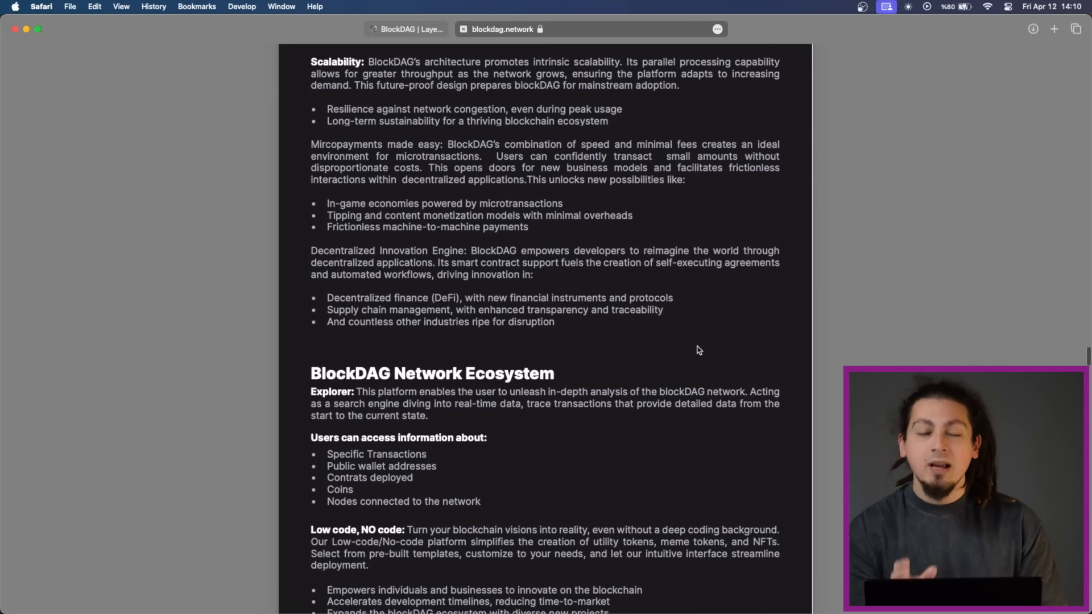
{"action": "scroll", "scroll_direction": "down", "scroll_amount": 3}
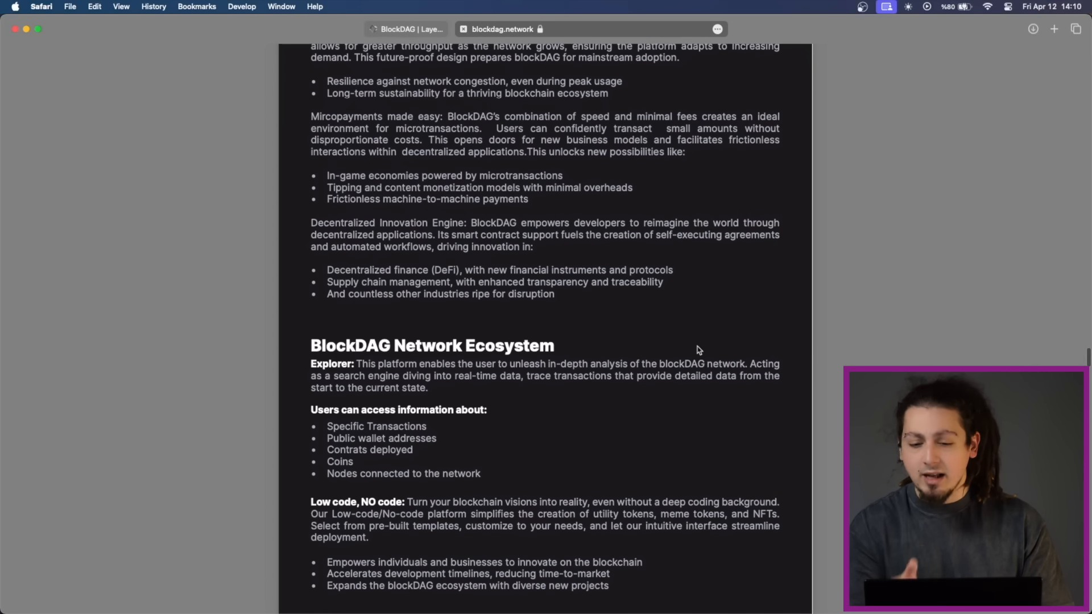
{"action": "scroll", "scroll_direction": "down", "scroll_amount": 3}
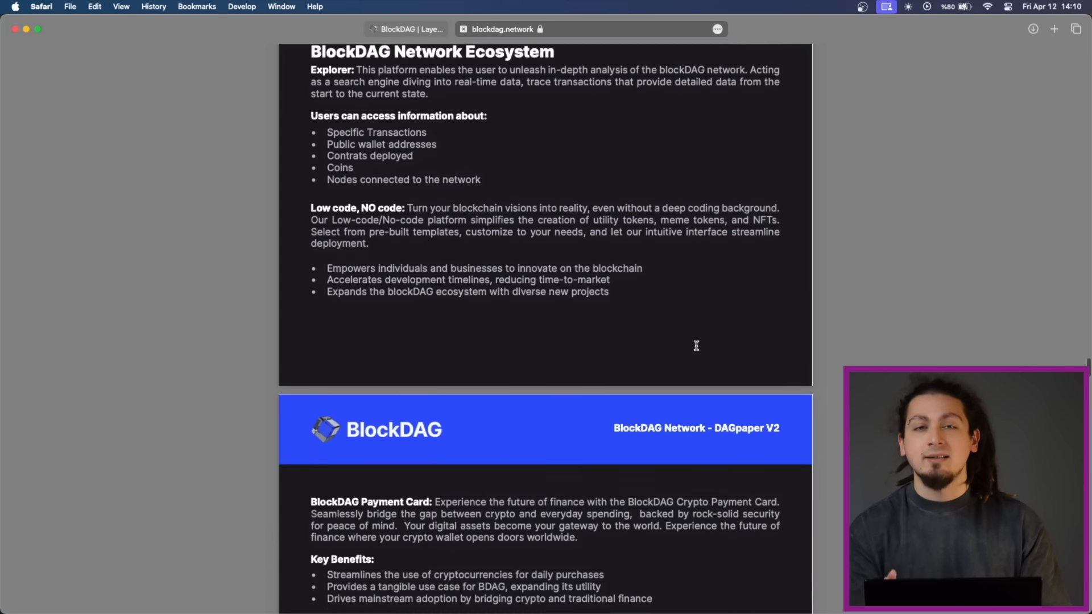
{"action": "scroll", "scroll_direction": "down", "scroll_amount": 3}
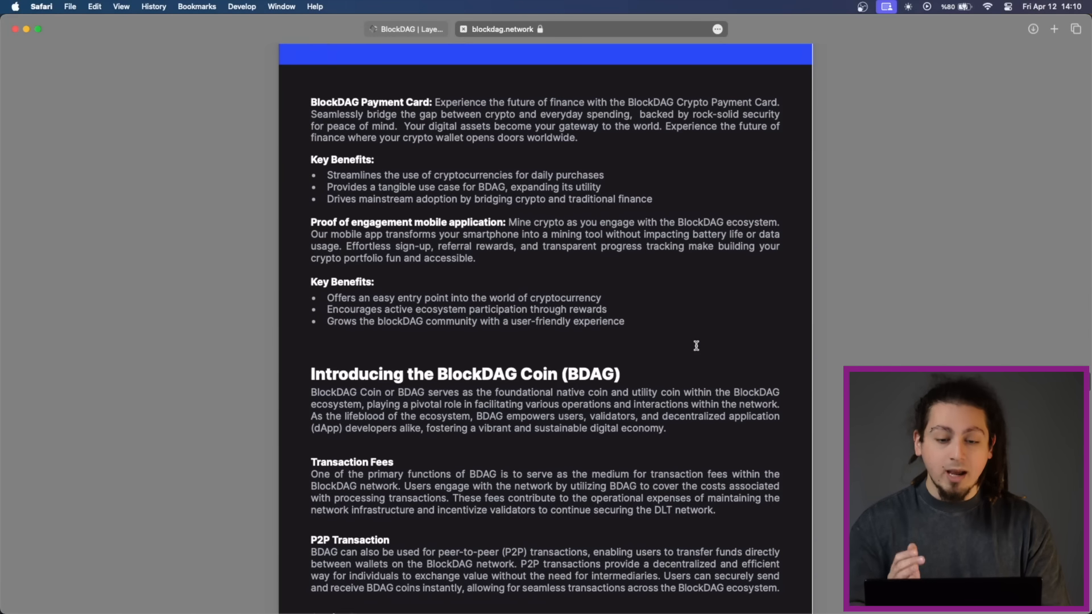
{"action": "scroll", "scroll_direction": "down", "scroll_amount": 3}
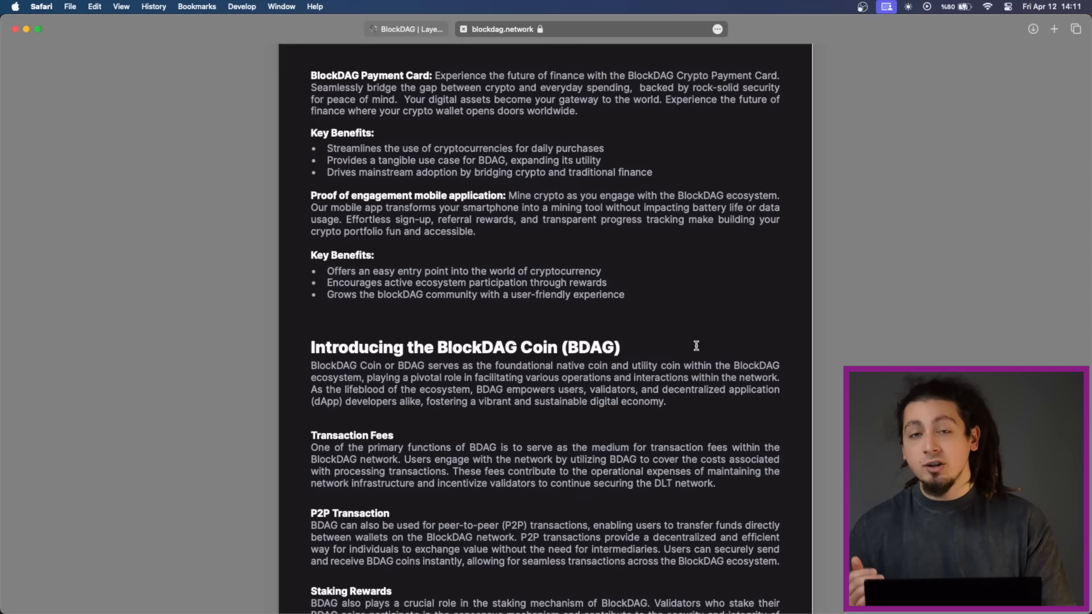
{"action": "scroll", "scroll_direction": "down", "scroll_amount": 3}
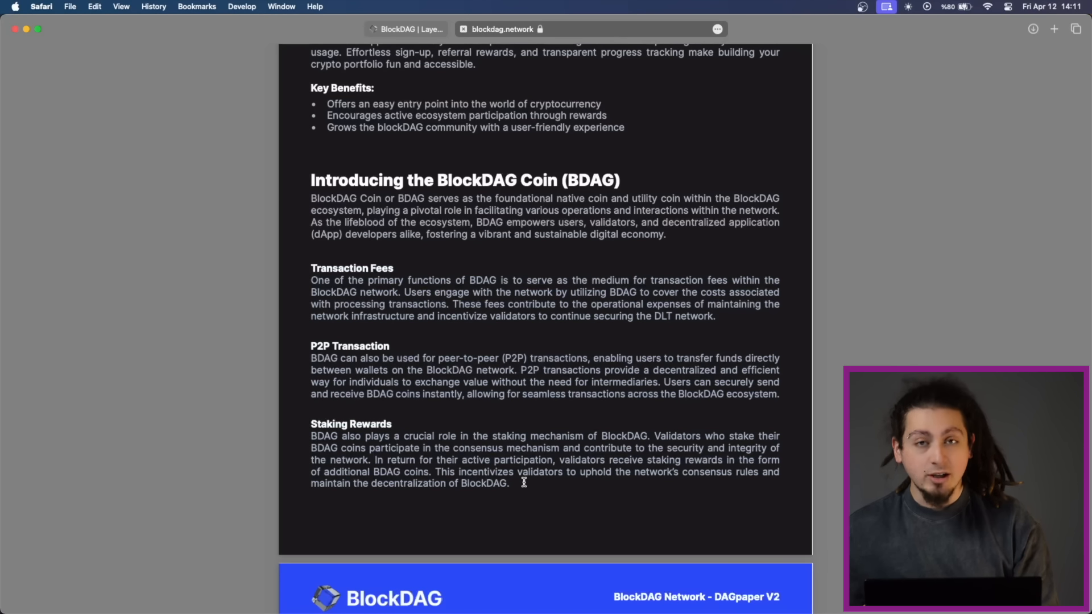
{"action": "mouse_move", "coordinate": [306, 253]}
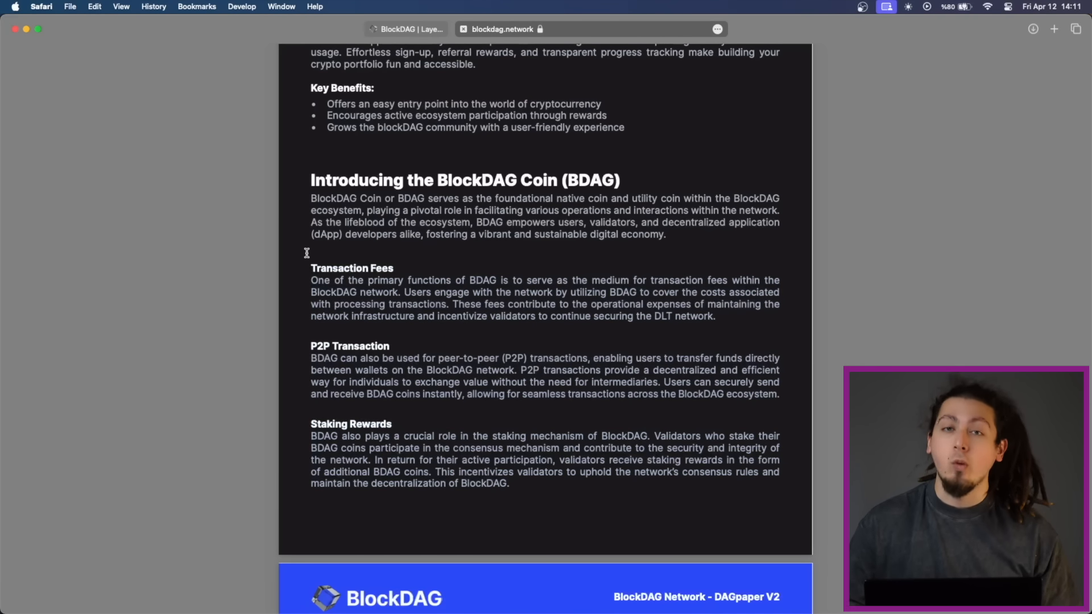
{"action": "scroll", "scroll_direction": "down", "scroll_amount": 3}
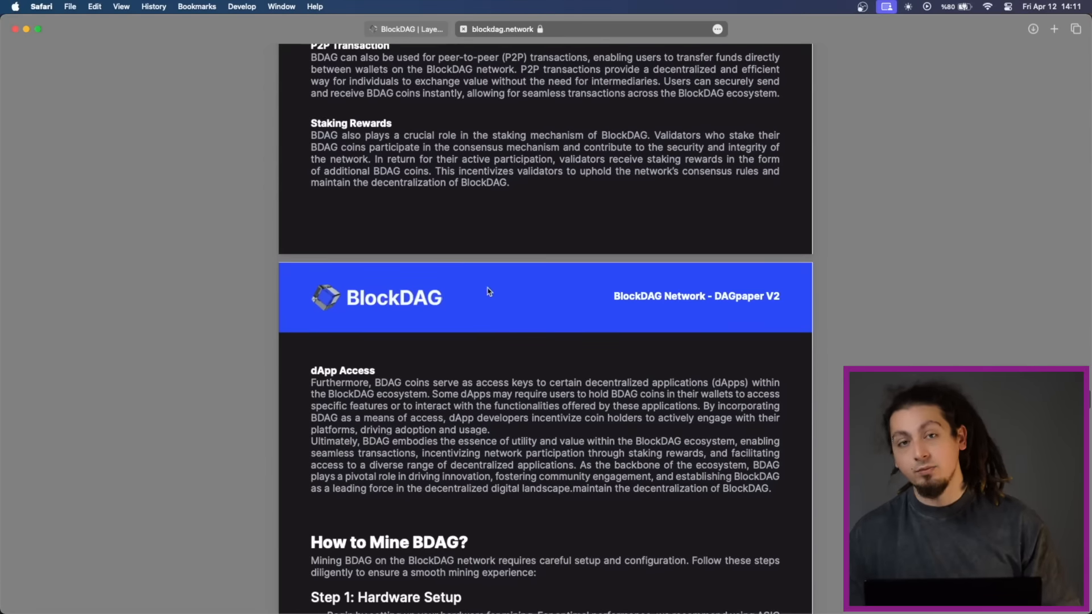
{"action": "scroll", "scroll_direction": "up", "scroll_amount": 3}
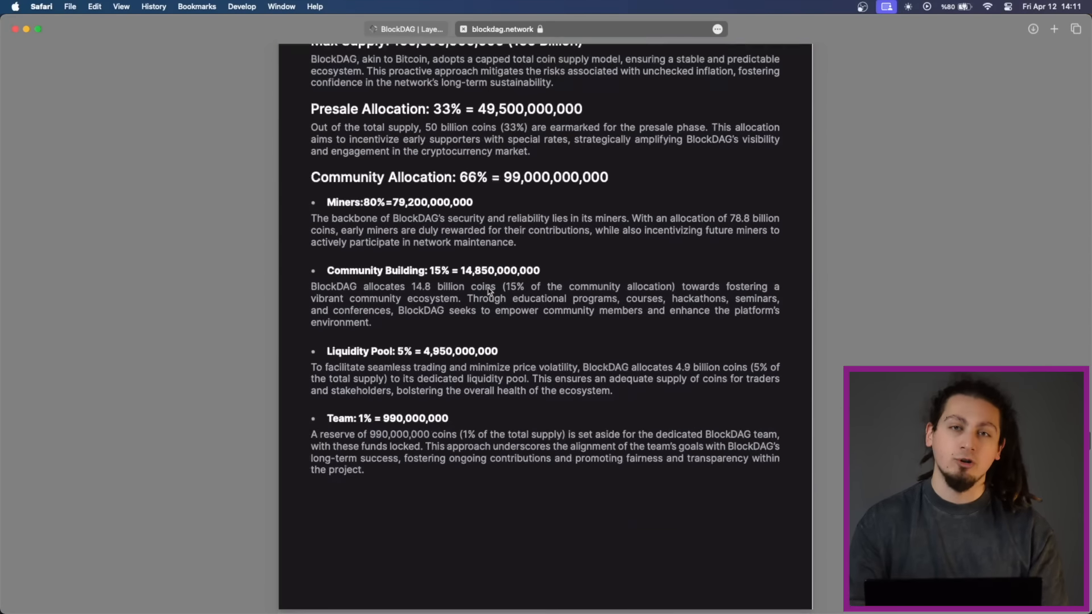
{"action": "scroll", "scroll_direction": "down", "scroll_amount": 3}
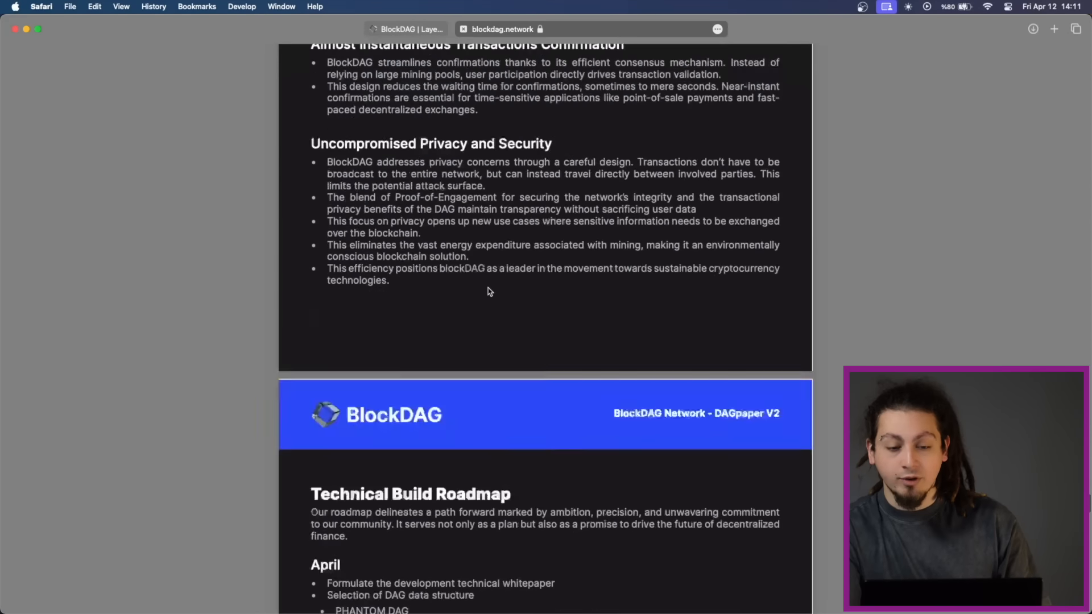
{"action": "scroll", "scroll_direction": "down", "scroll_amount": 3}
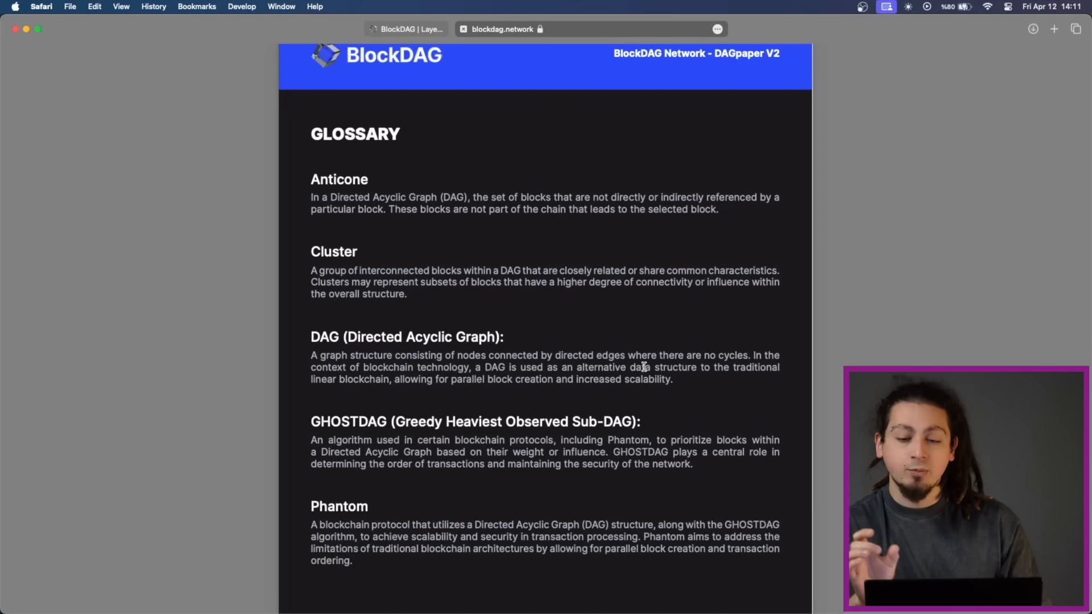
Search the DAGpaper for 'ghost' with Find on Page, then dismiss the Find bar
{"action": "type", "text": "ghc"}
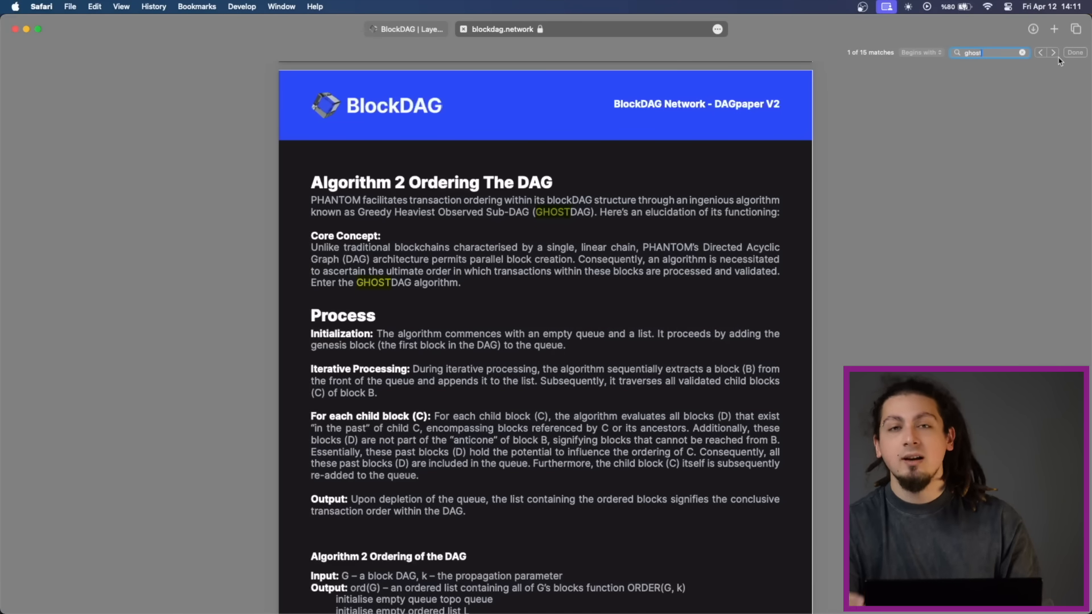
{"action": "left_click", "coordinate": [1074, 53]}
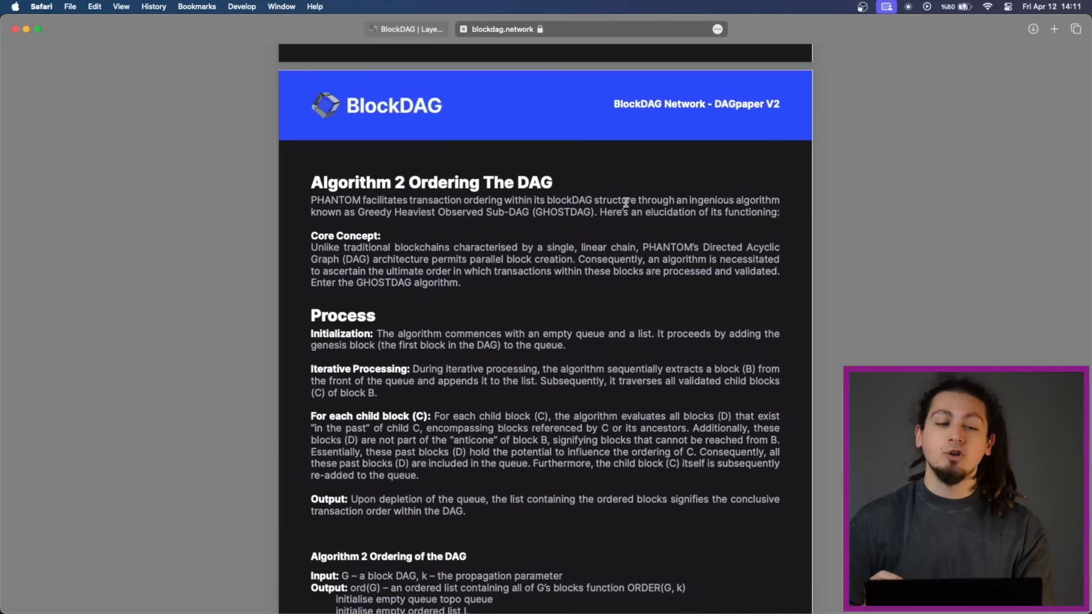
Continue scrolling the paper and end on the BlockDAG presale page showing $16.2M raised
{"action": "scroll", "scroll_direction": "down", "scroll_amount": 3}
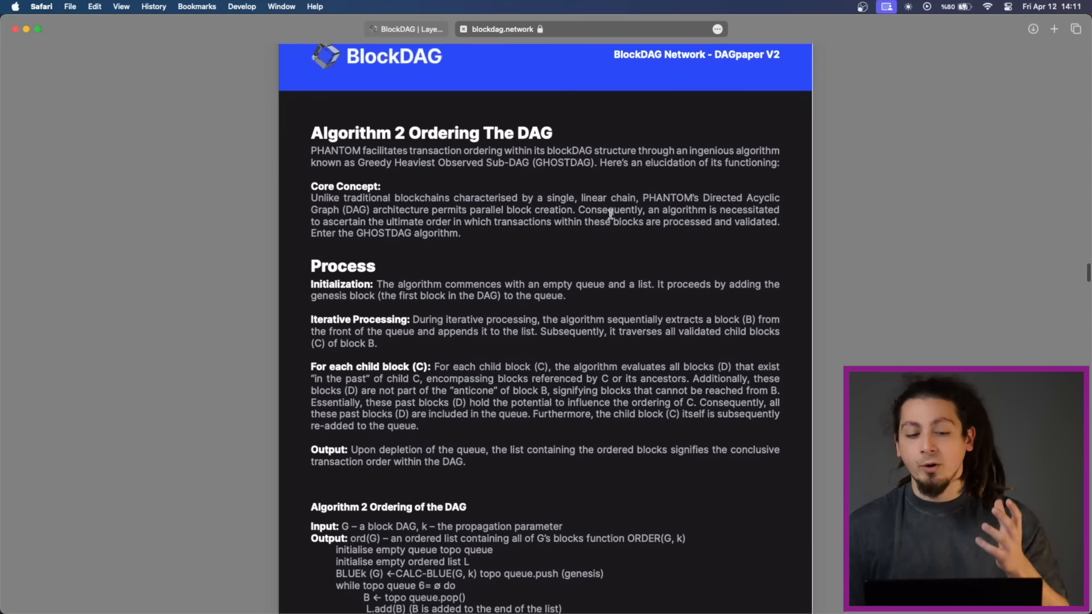
{"action": "scroll", "scroll_direction": "down", "scroll_amount": 3}
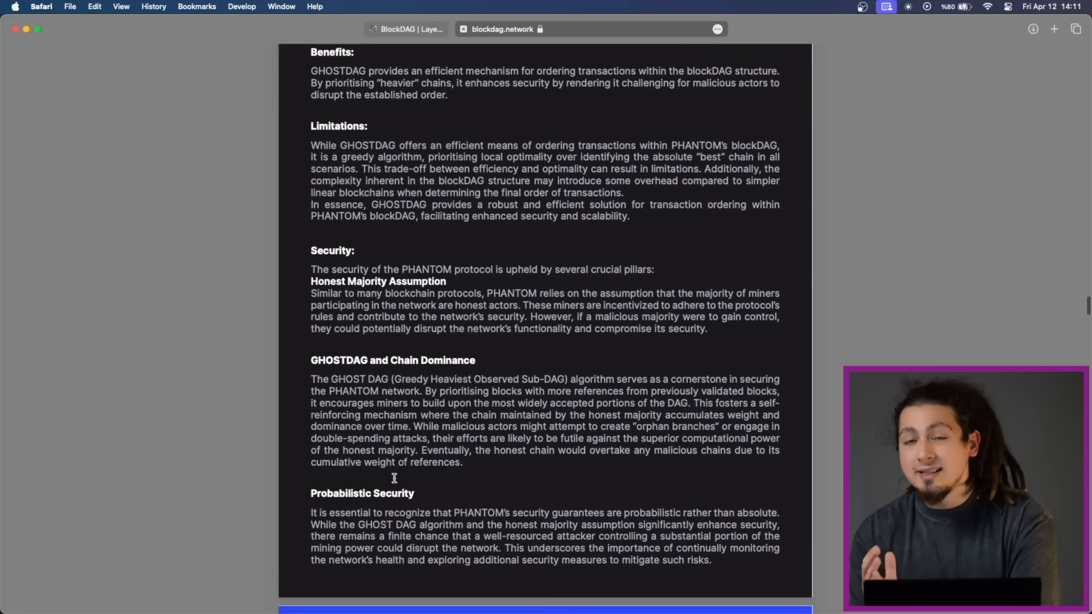
{"action": "scroll", "scroll_direction": "down", "scroll_amount": 3}
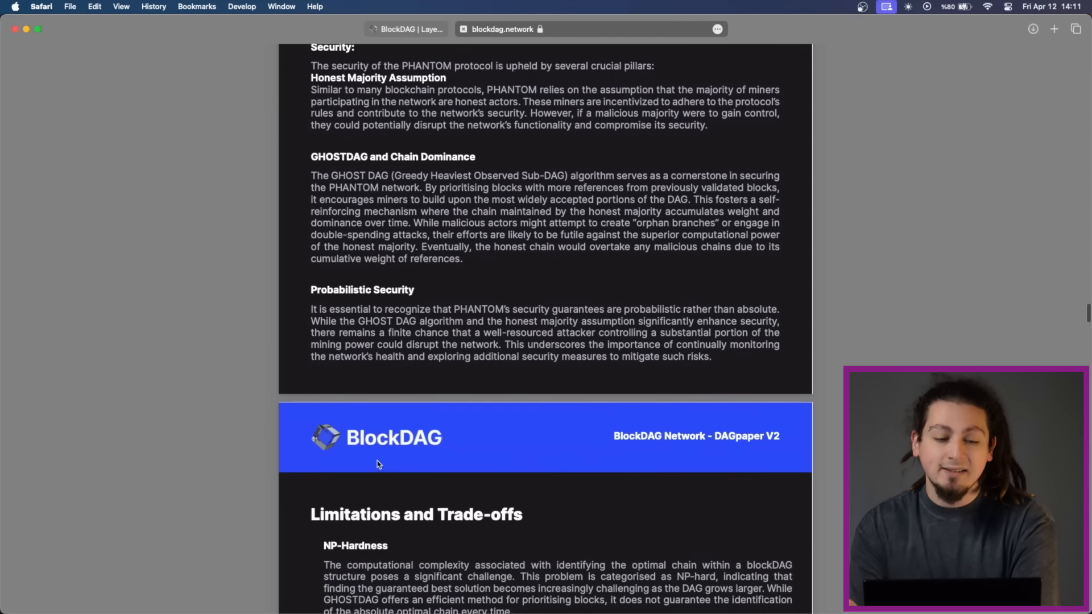
{"action": "scroll", "scroll_direction": "down", "scroll_amount": 3}
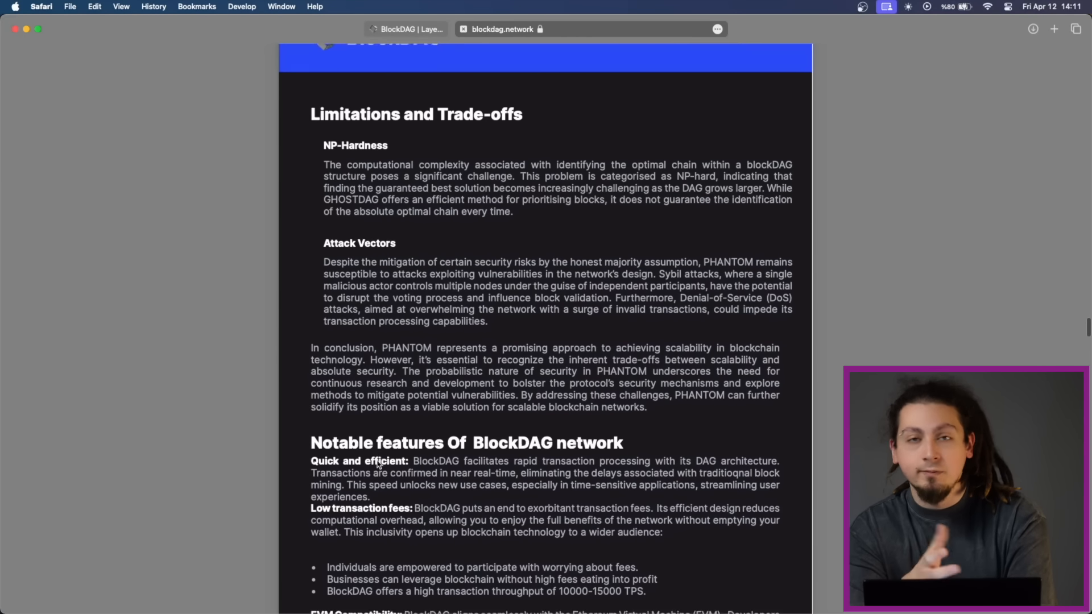
{"action": "scroll", "scroll_direction": "down", "scroll_amount": 3}
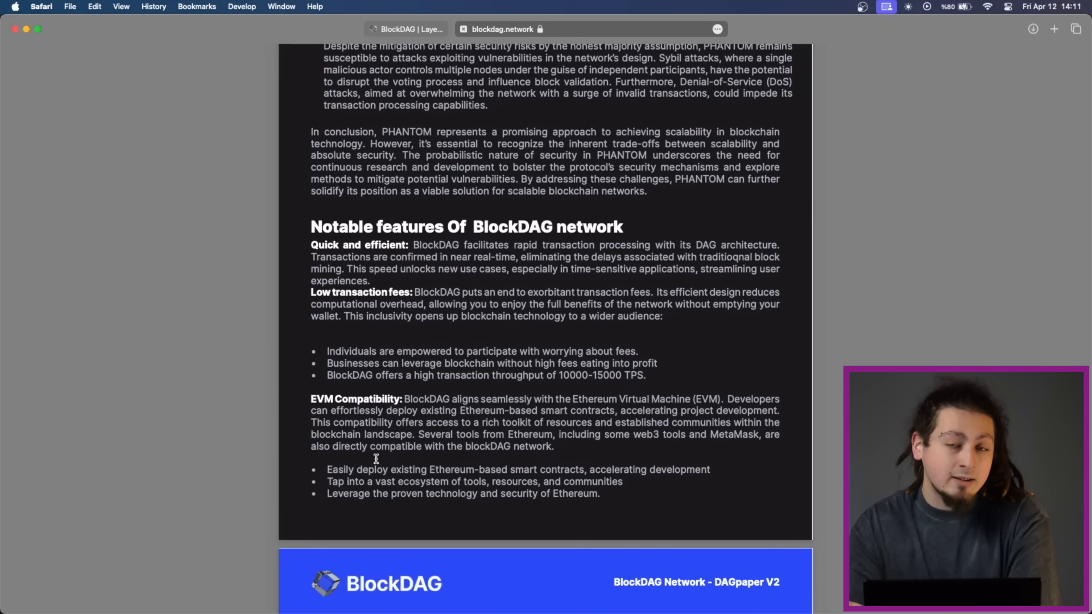
{"action": "scroll", "scroll_direction": "down", "scroll_amount": 3}
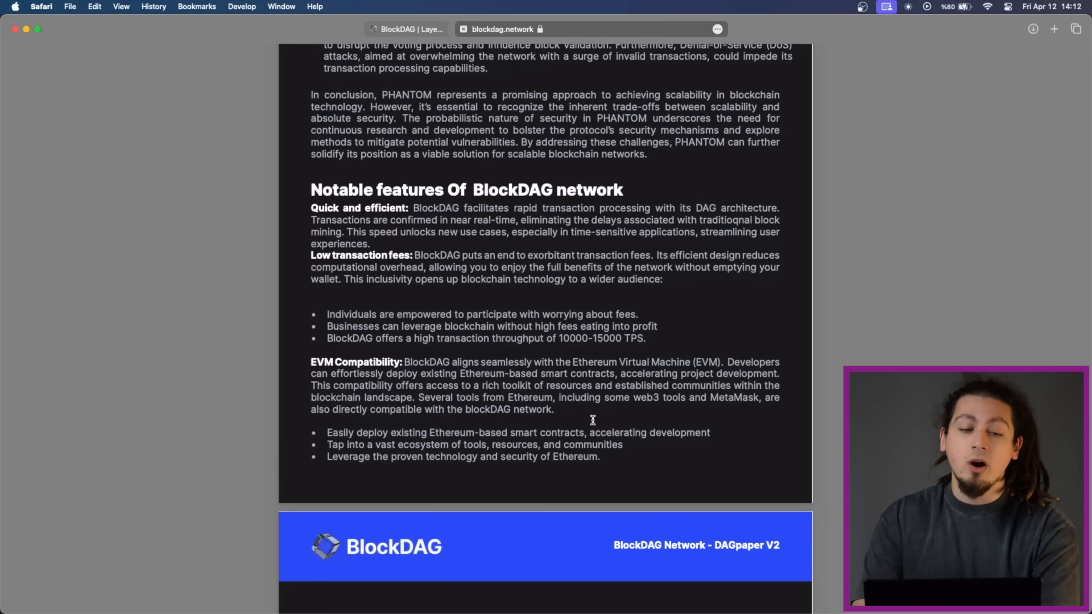
{"action": "scroll", "scroll_direction": "down", "scroll_amount": 3}
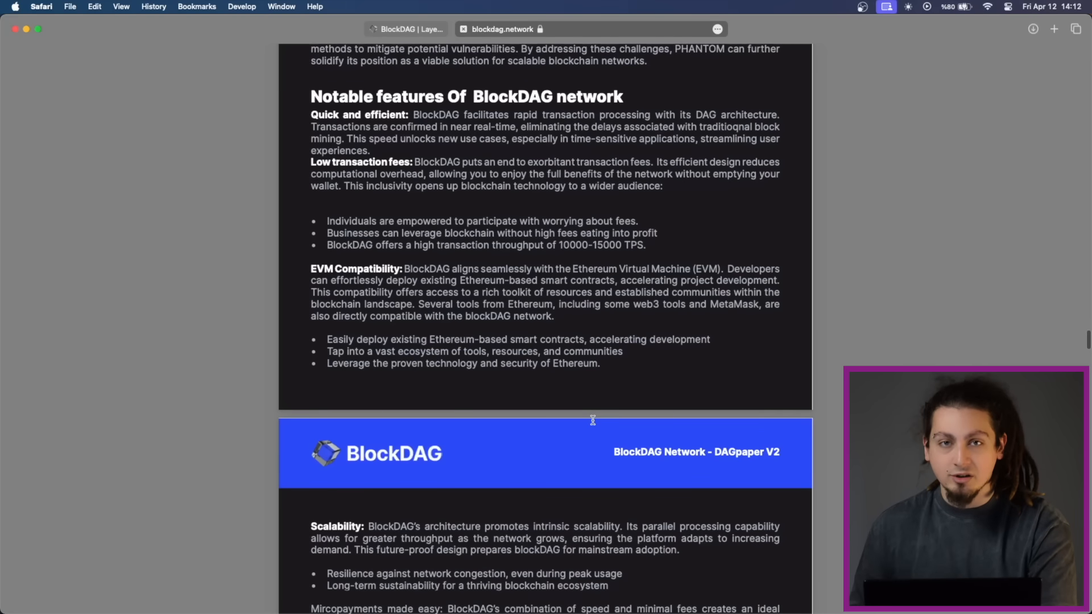
{"action": "scroll", "scroll_direction": "down", "scroll_amount": 3}
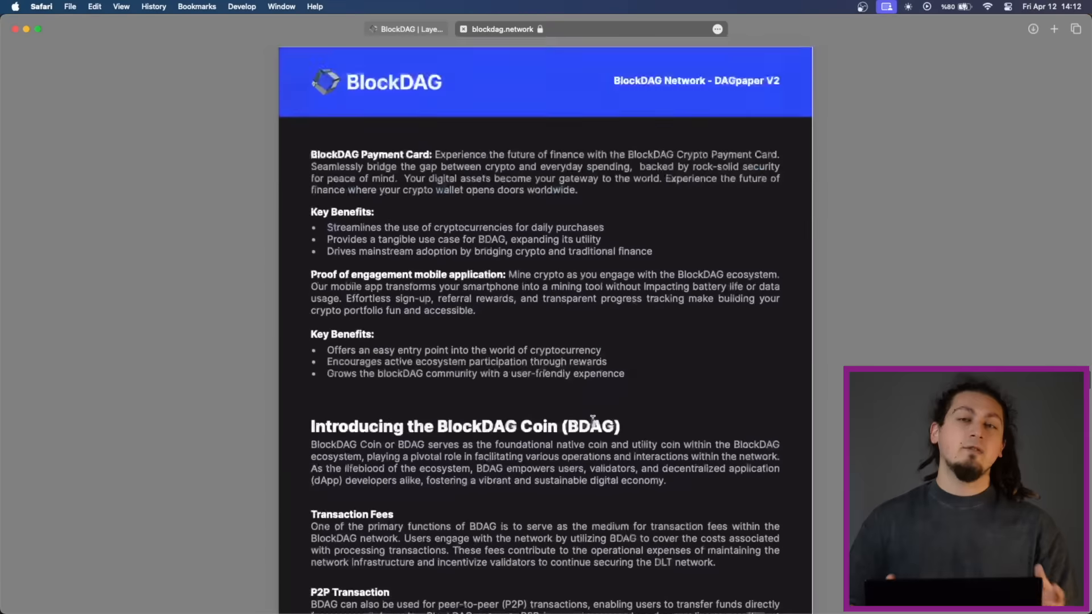
{"action": "scroll", "scroll_direction": "down", "scroll_amount": 3}
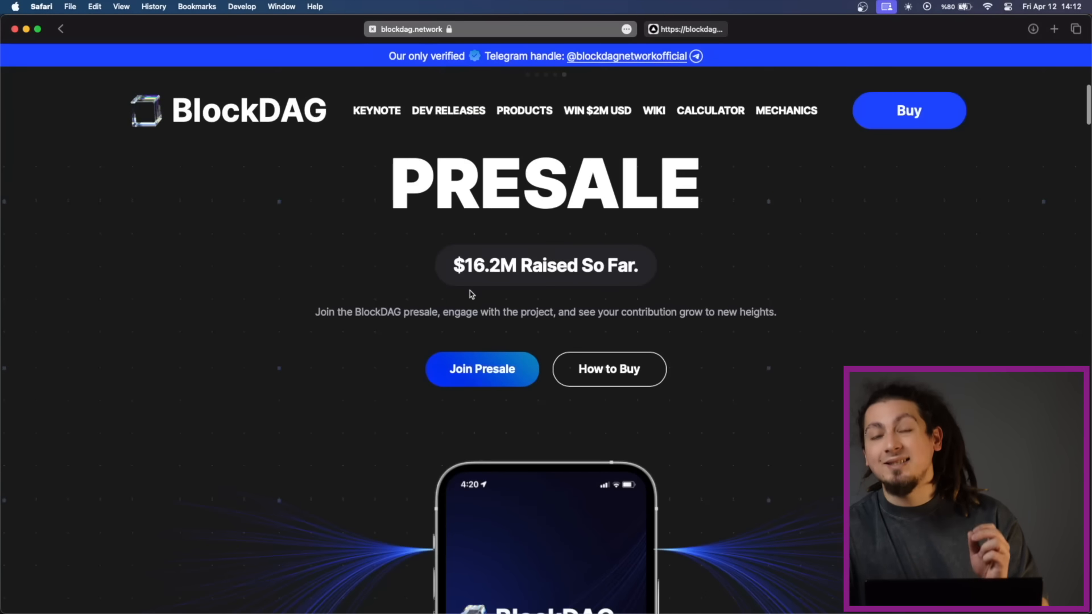
Visit purchase.blockdag.network via Join Presale and scroll its Batch 8 figures and referral bonus section
{"action": "left_click", "coordinate": [483, 369]}
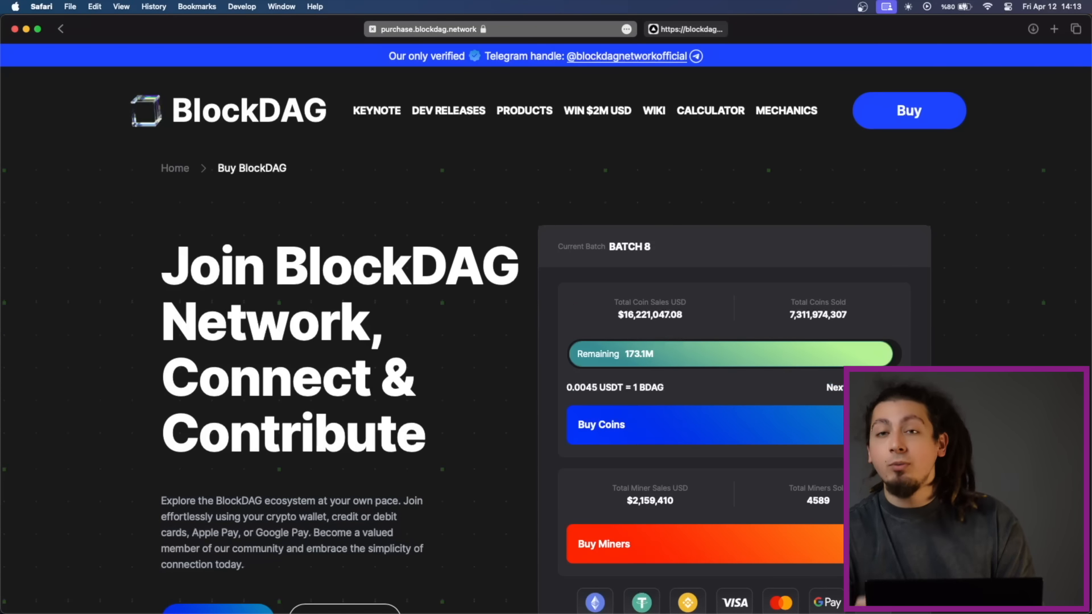
{"action": "scroll", "scroll_direction": "down", "scroll_amount": 3}
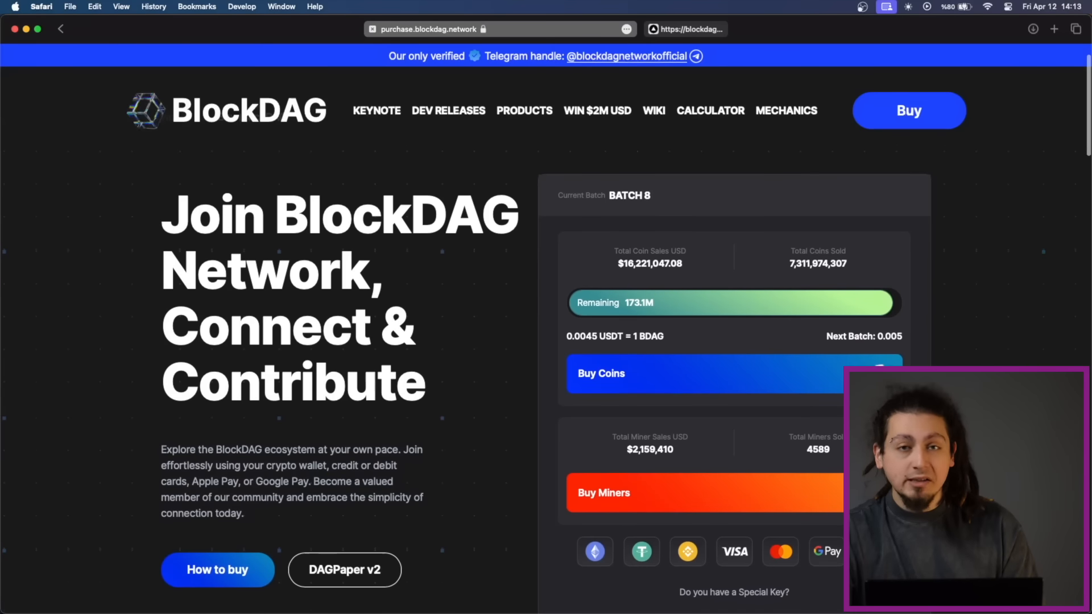
{"action": "scroll", "scroll_direction": "down", "scroll_amount": 3}
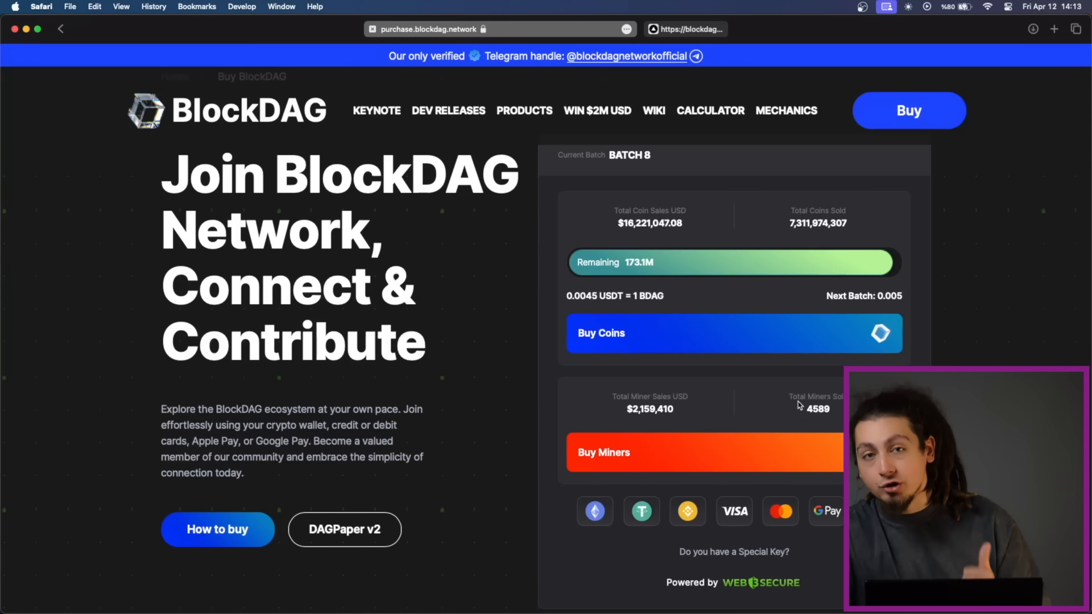
{"action": "scroll", "scroll_direction": "down", "scroll_amount": 3}
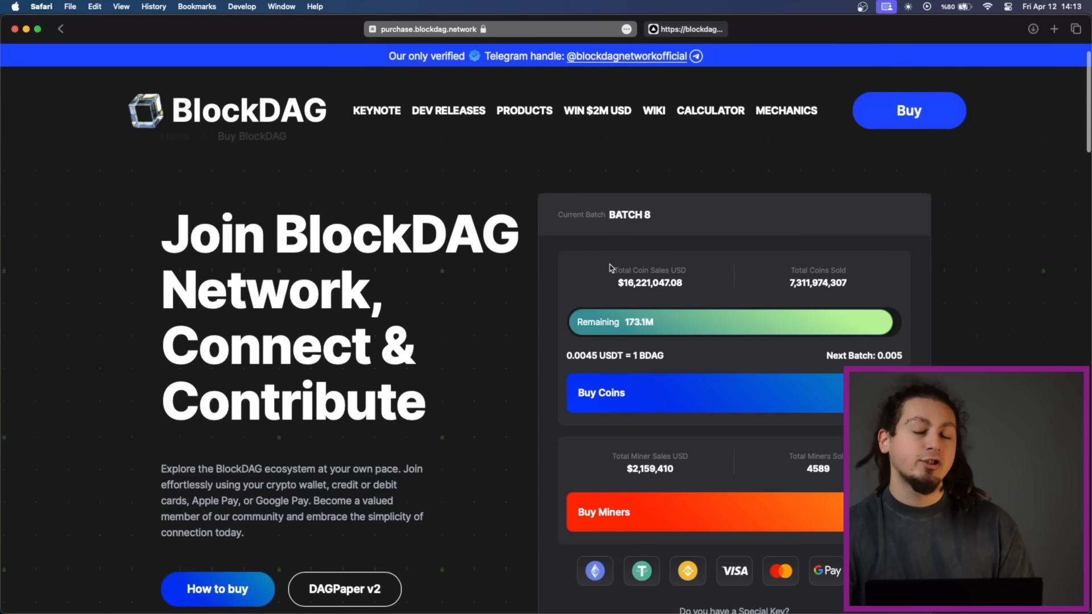
{"action": "double_click", "coordinate": [595, 357]}
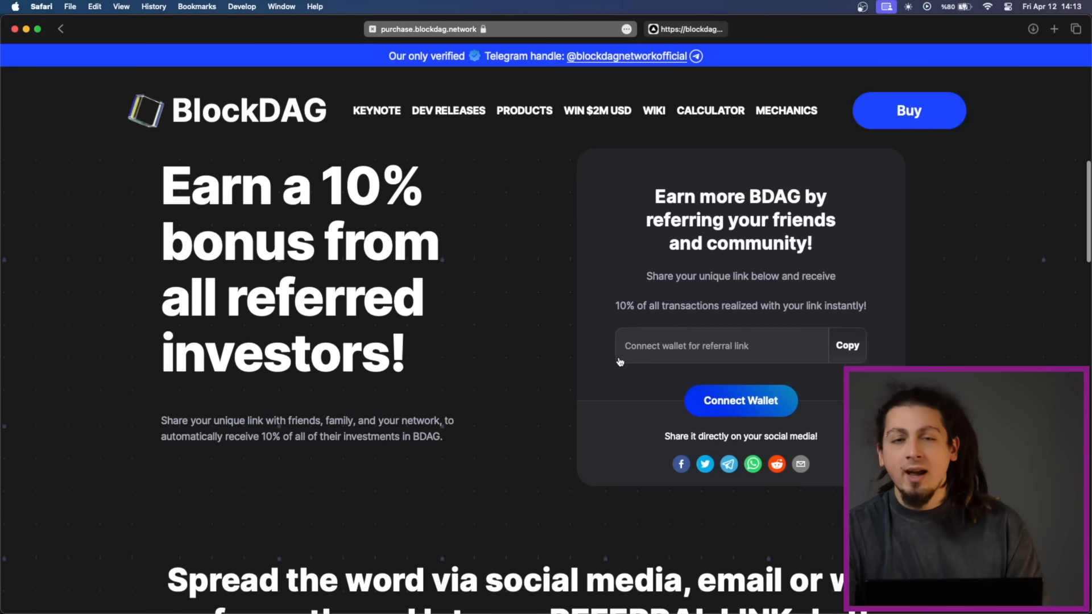
{"action": "scroll", "scroll_direction": "down", "scroll_amount": 3}
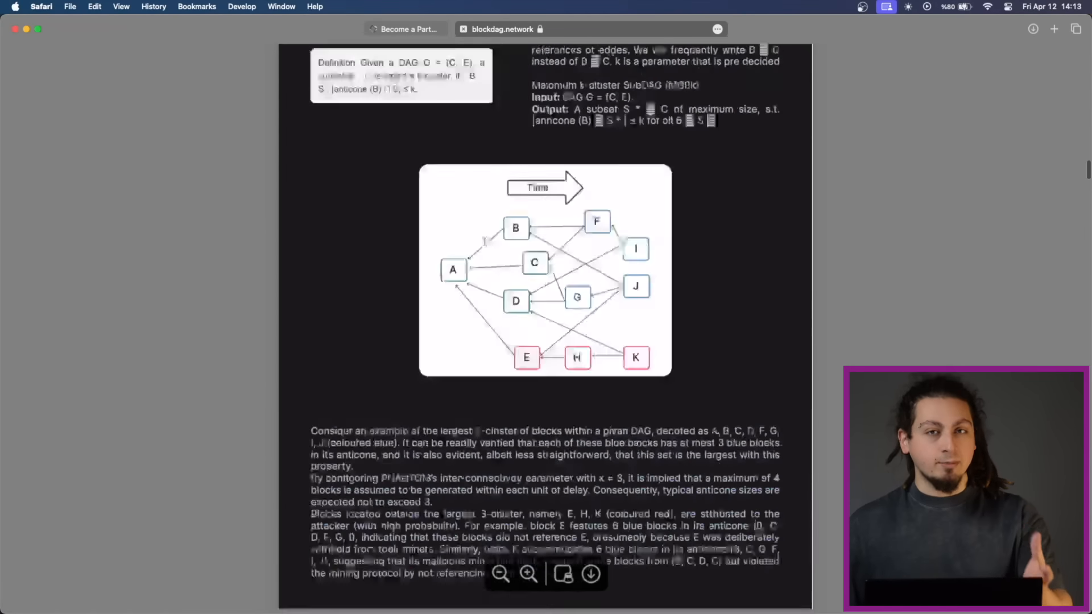
{"action": "scroll", "scroll_direction": "down", "scroll_amount": 3}
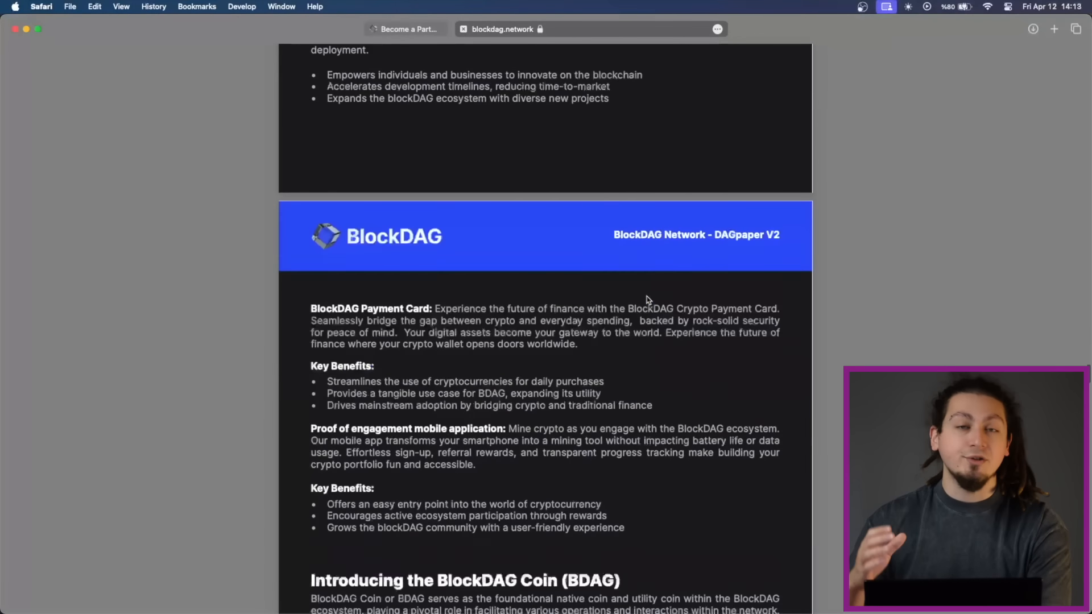
{"action": "scroll", "scroll_direction": "down", "scroll_amount": 3}
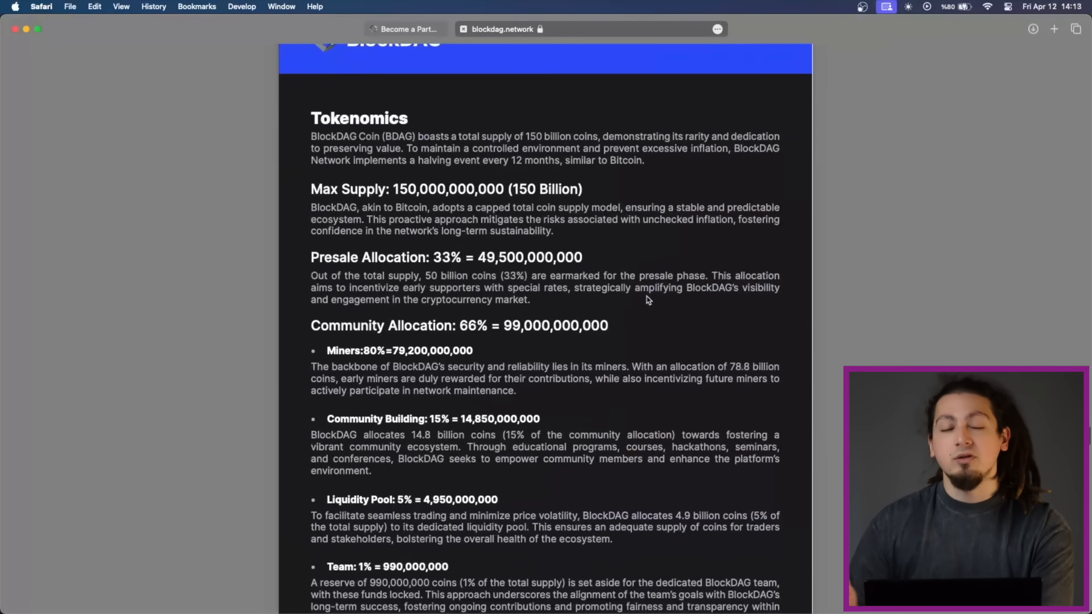
{"action": "scroll", "scroll_direction": "down", "scroll_amount": 3}
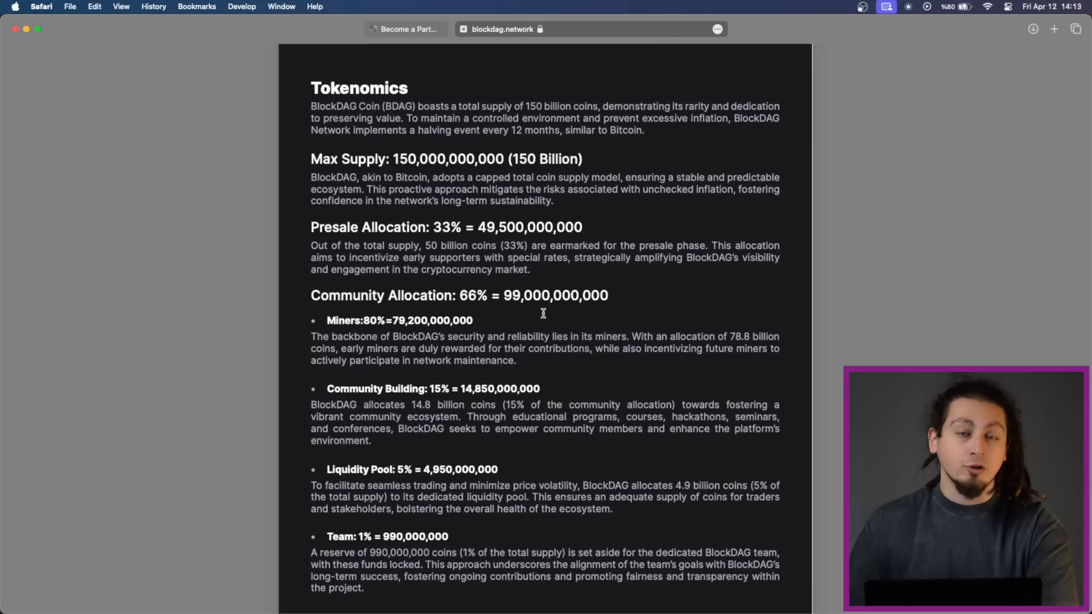
{"action": "mouse_move", "coordinate": [369, 312]}
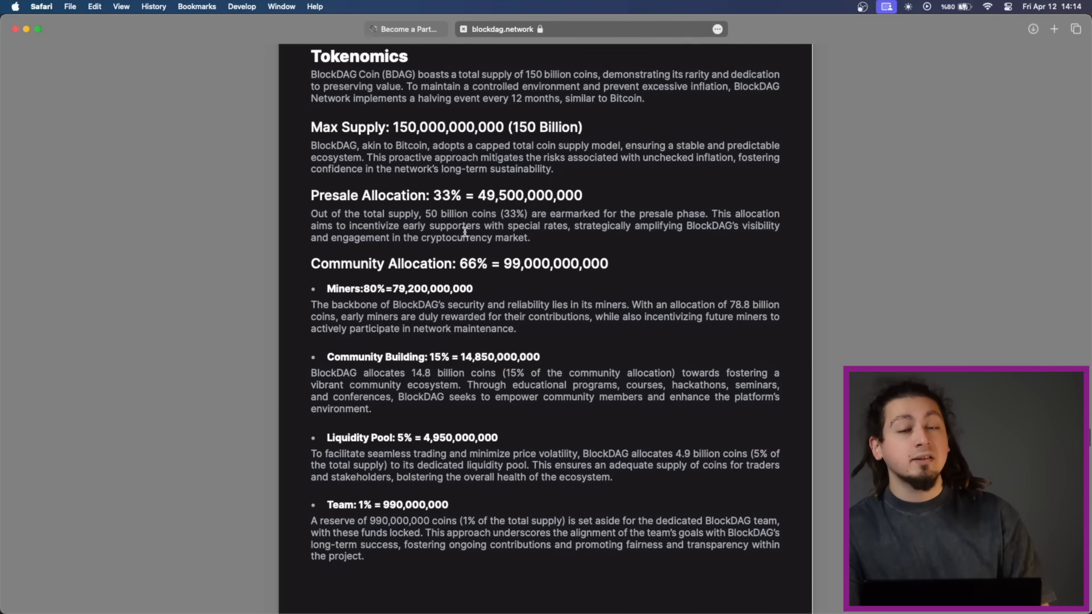
{"action": "scroll", "scroll_direction": "down", "scroll_amount": 3}
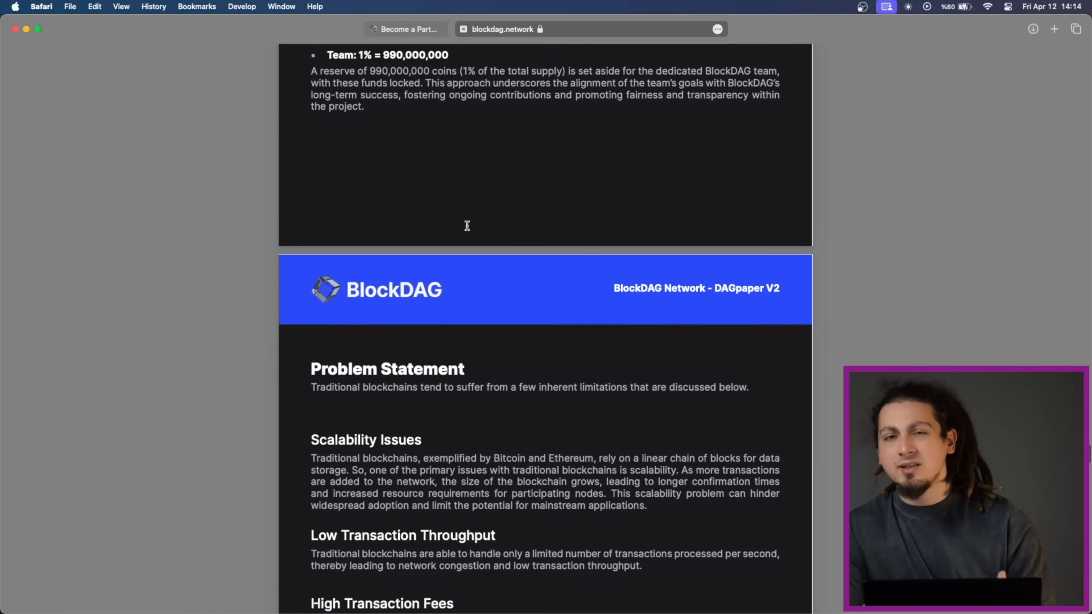
{"action": "scroll", "scroll_direction": "down", "scroll_amount": 3}
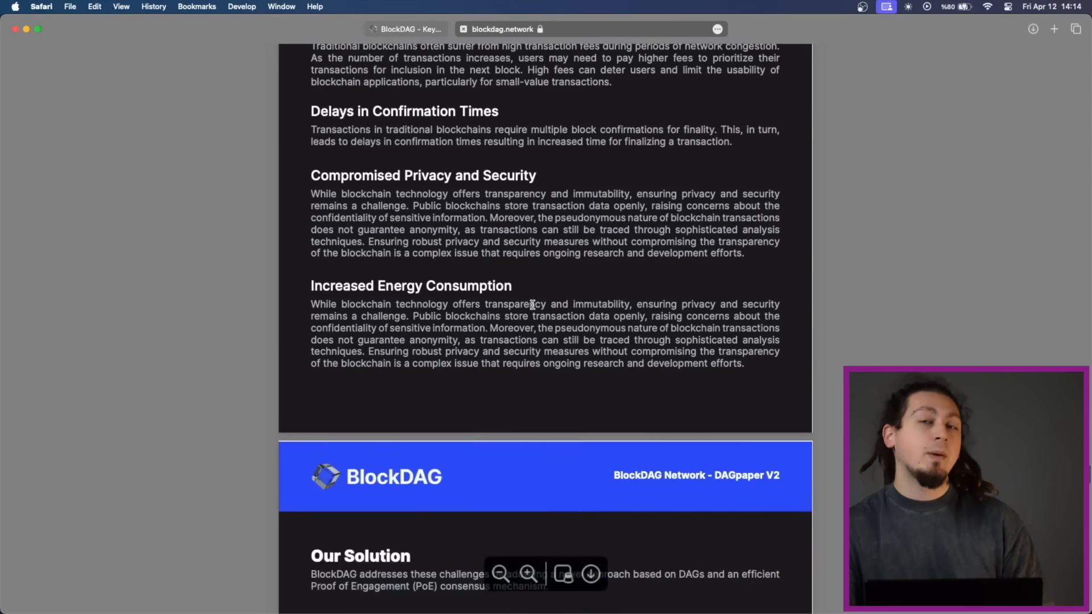
Scroll the DAGpaper from the problem section down to the Tokenomics Community Allocation figures
{"action": "scroll", "scroll_direction": "down", "scroll_amount": 3}
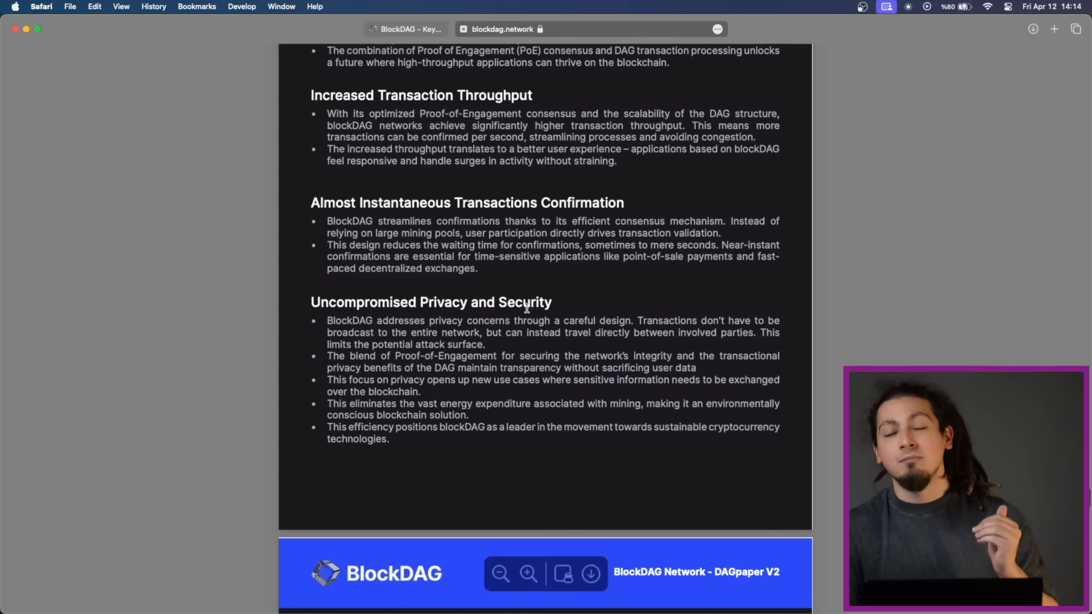
{"action": "scroll", "scroll_direction": "down", "scroll_amount": 3}
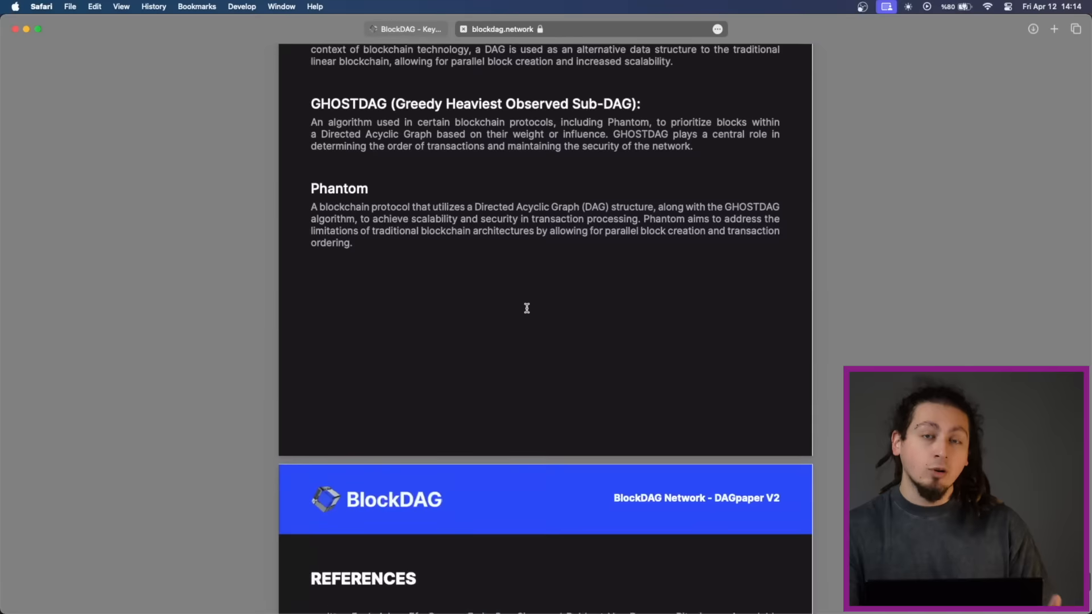
{"action": "scroll", "scroll_direction": "down", "scroll_amount": 3}
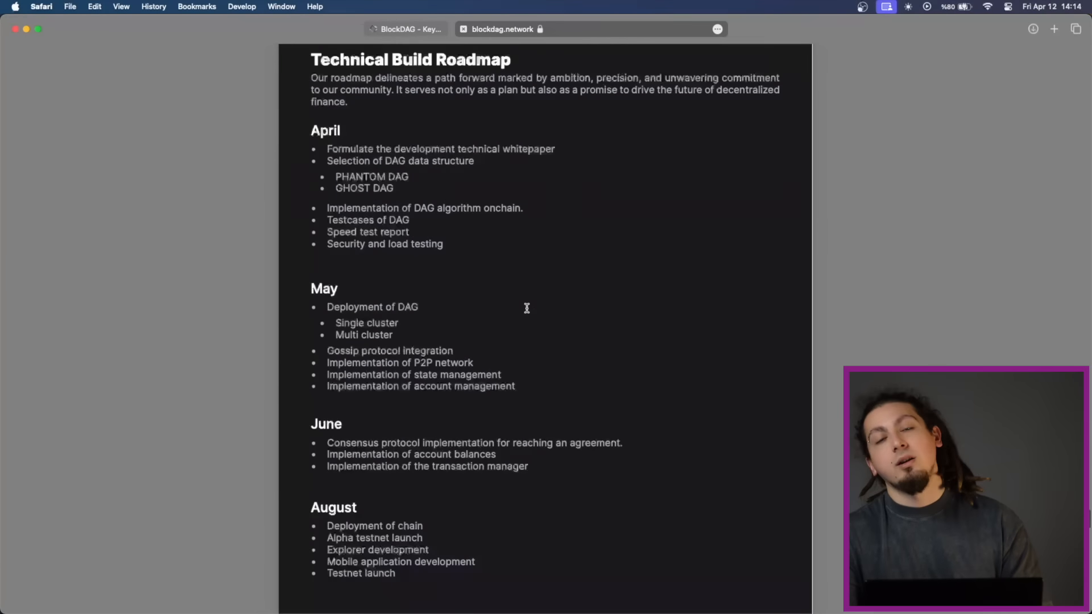
{"action": "scroll", "scroll_direction": "down", "scroll_amount": 3}
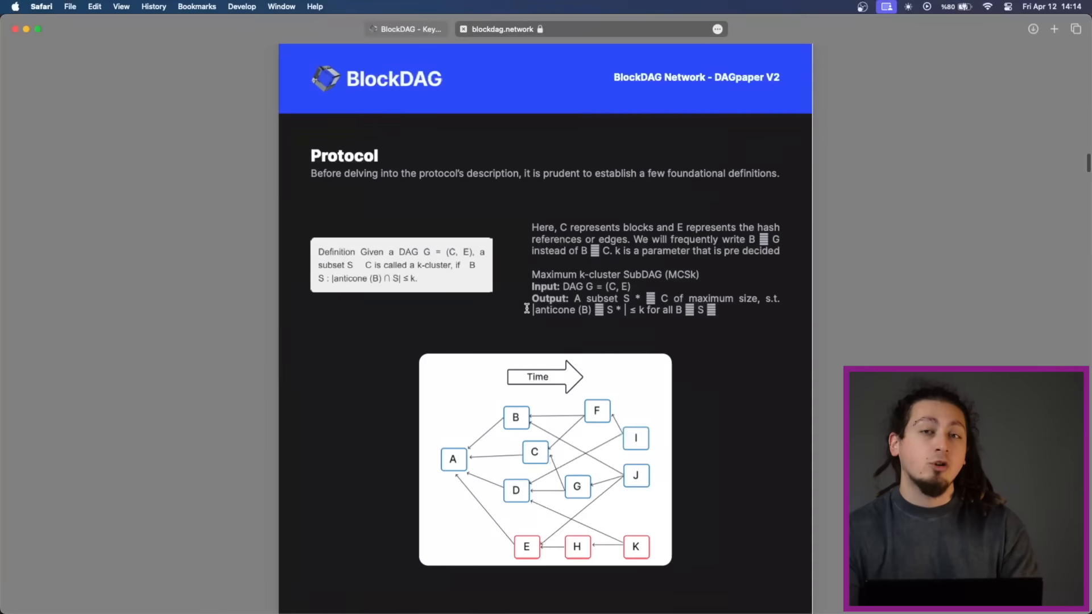
{"action": "scroll", "scroll_direction": "down", "scroll_amount": 3}
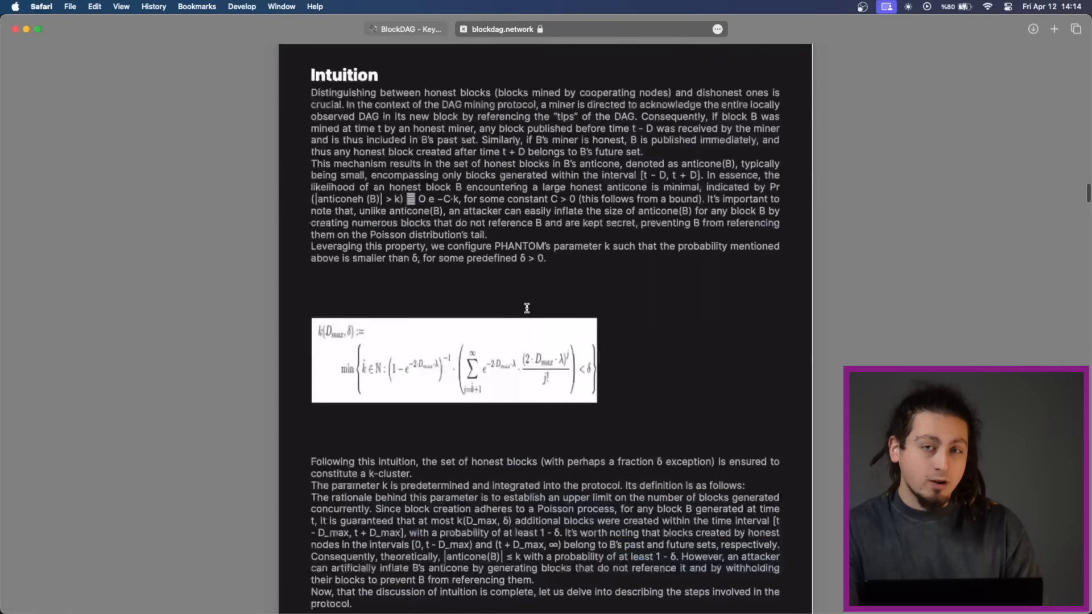
{"action": "scroll", "scroll_direction": "down", "scroll_amount": 3}
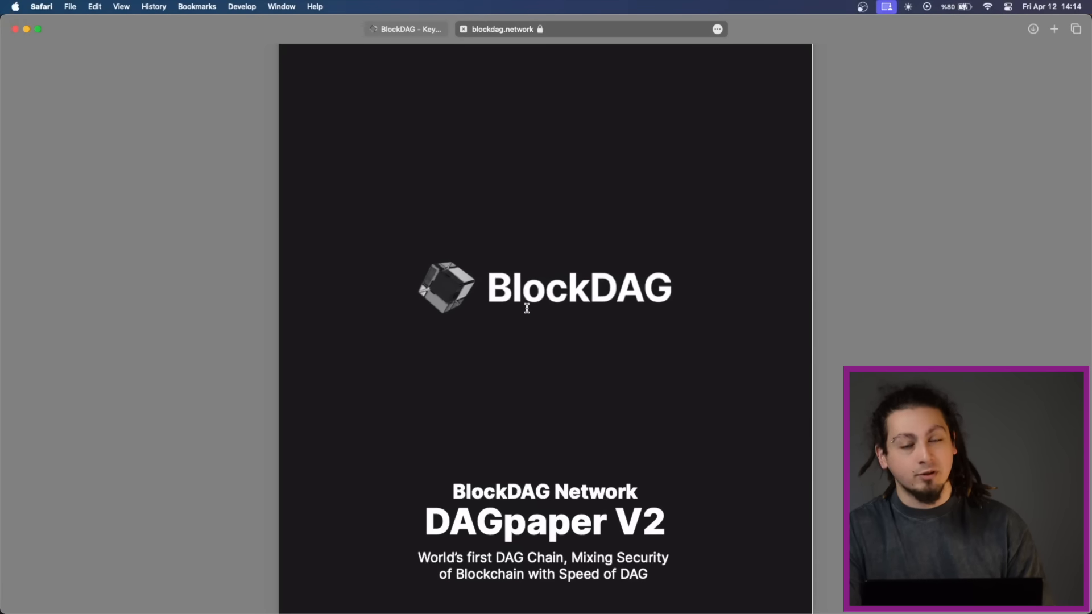
{"action": "scroll", "scroll_direction": "down", "scroll_amount": 3}
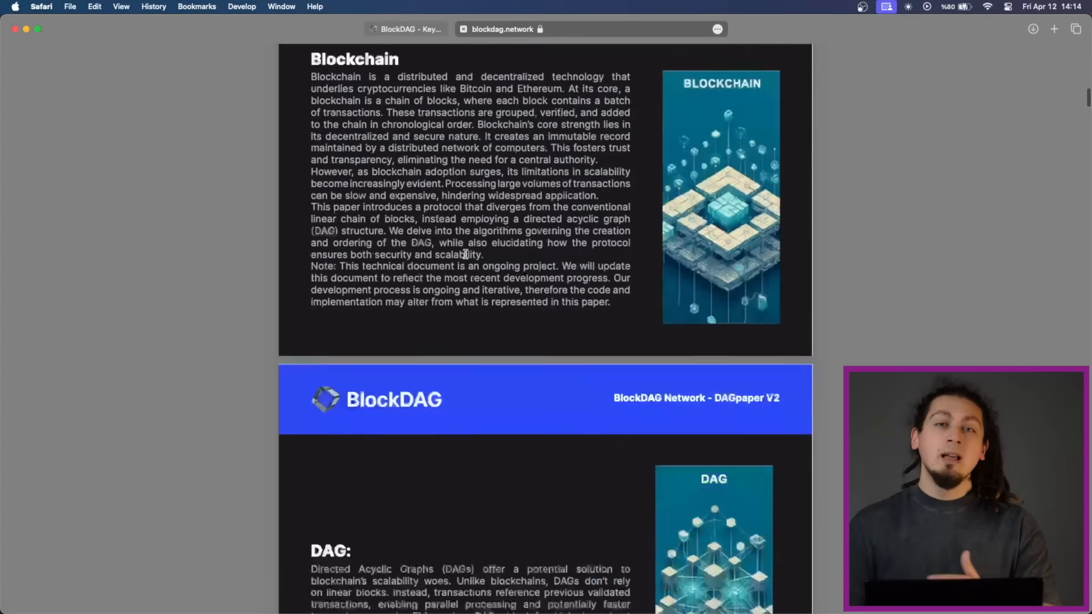
{"action": "scroll", "scroll_direction": "down", "scroll_amount": 3}
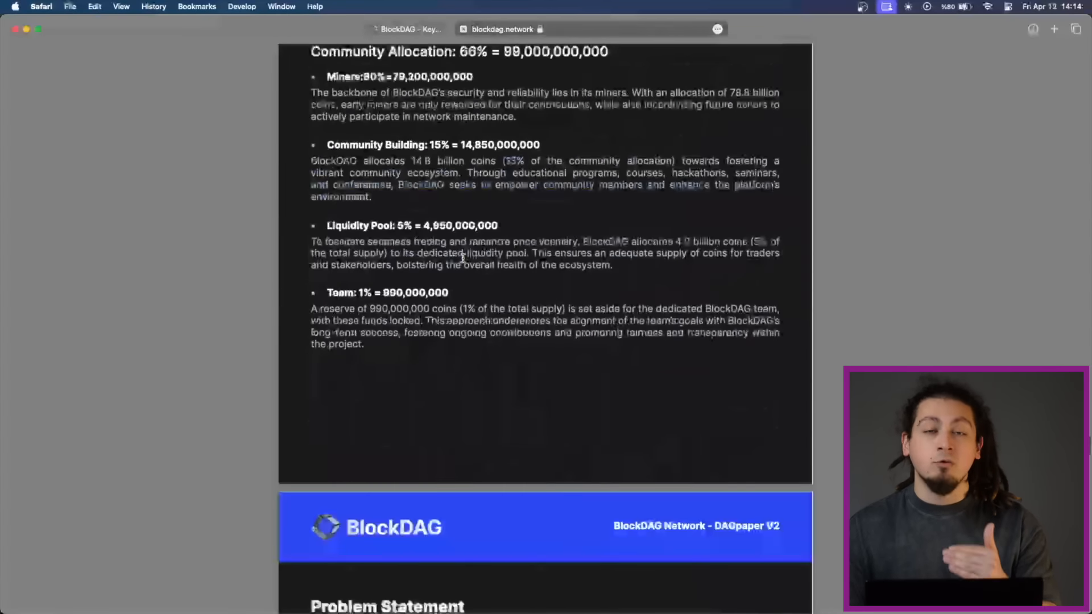
Read the Tokenomics supply breakdown, then scroll to the Problem Statement's blockchain issues list
{"action": "scroll", "scroll_direction": "down", "scroll_amount": 3}
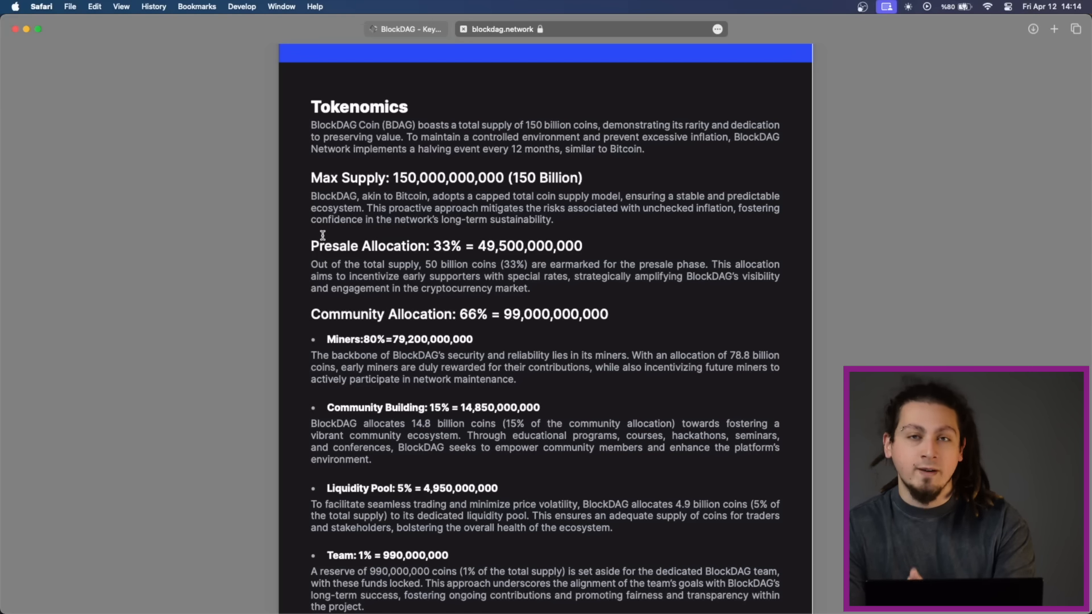
{"action": "left_click_drag", "start_coordinate": [322, 246], "coordinate": [584, 288]}
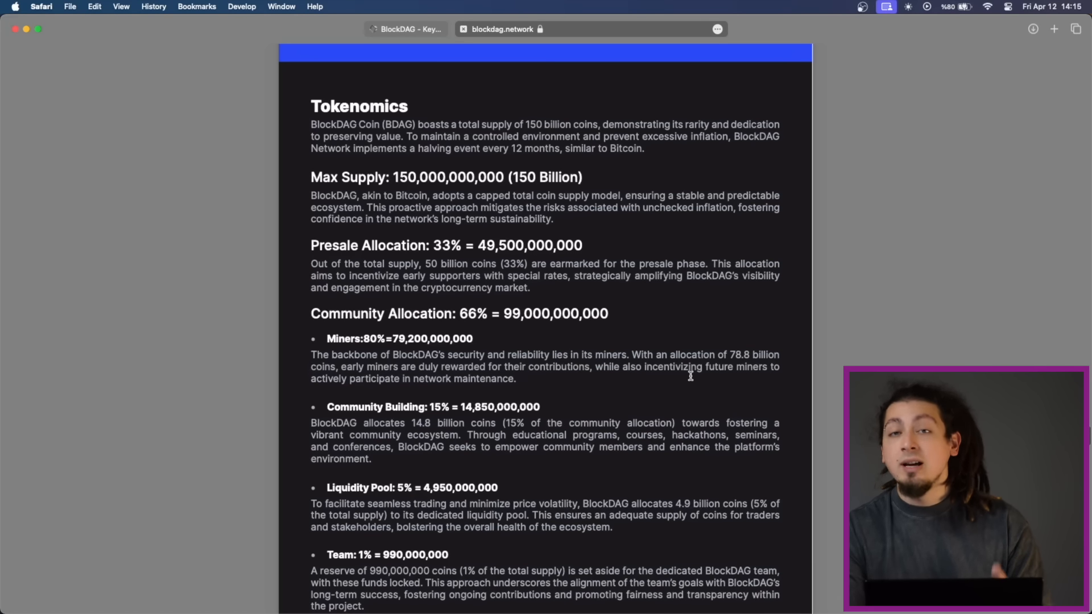
{"action": "scroll", "scroll_direction": "down", "scroll_amount": 3}
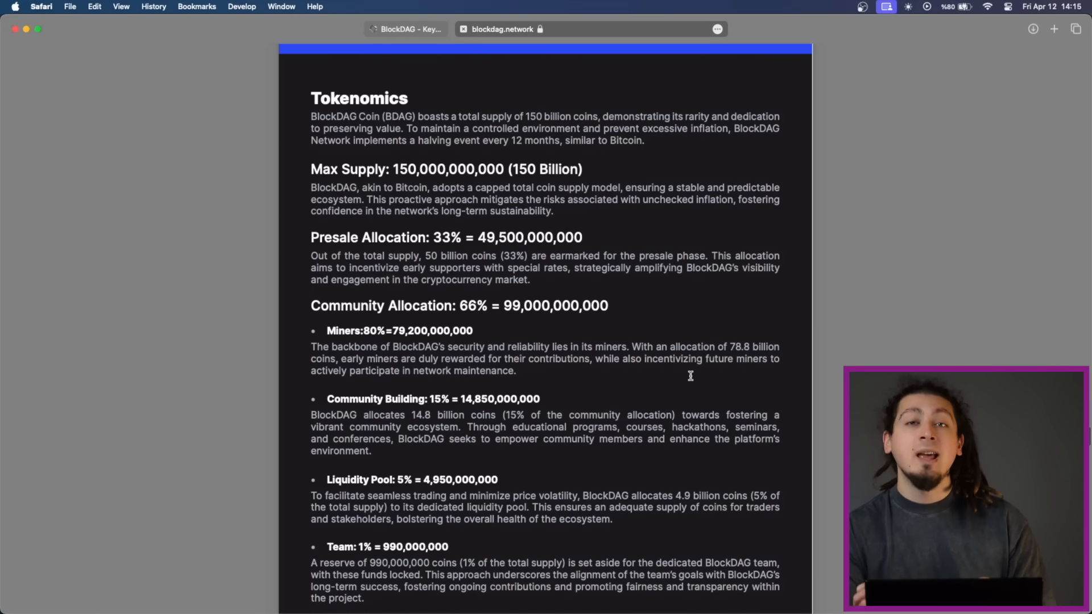
{"action": "scroll", "scroll_direction": "down", "scroll_amount": 3}
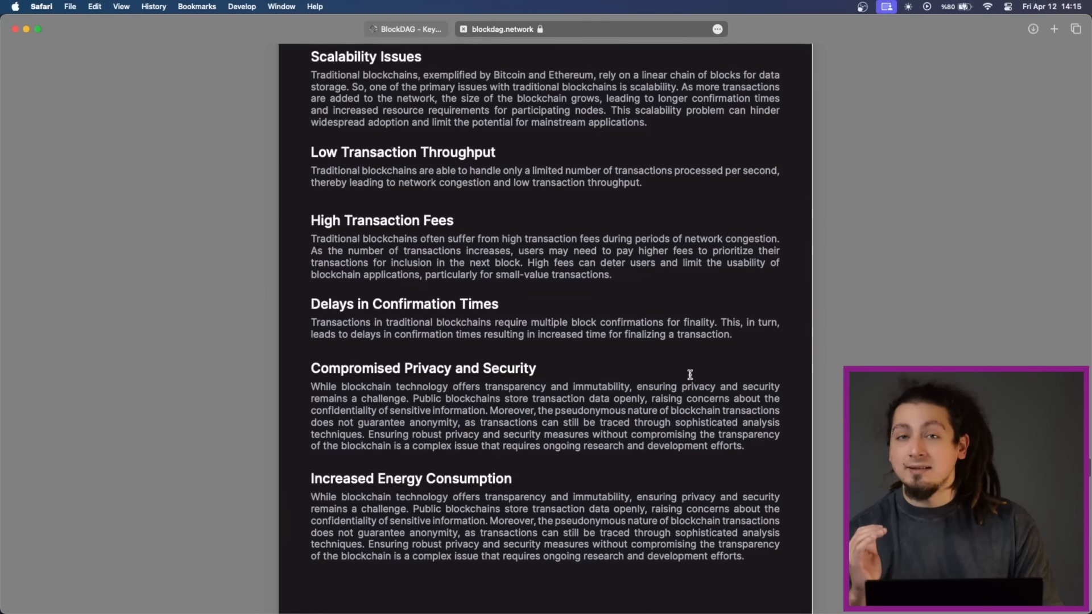
Scroll through Our Solution, Roadmap, glossary and References to finish the DAGpaper
{"action": "scroll", "scroll_direction": "down", "scroll_amount": 3}
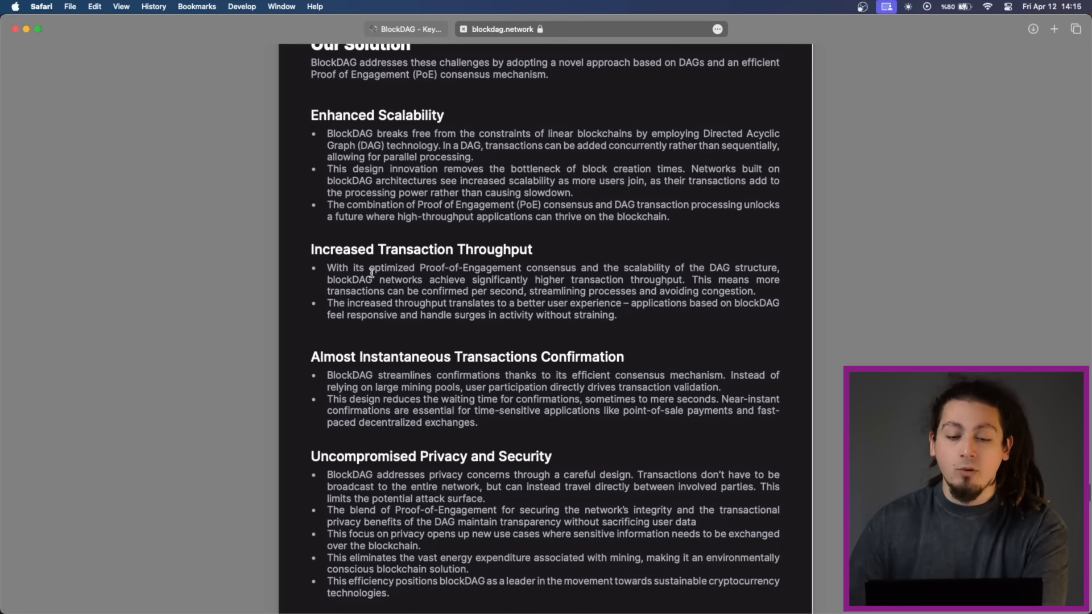
{"action": "left_click_drag", "start_coordinate": [312, 115], "coordinate": [547, 216]}
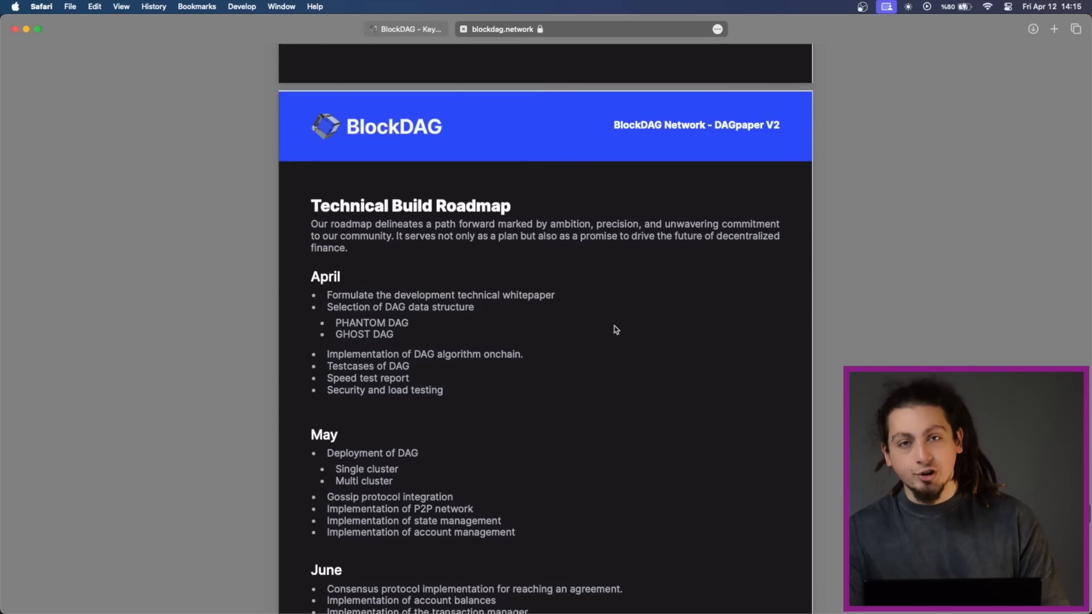
{"action": "scroll", "scroll_direction": "down", "scroll_amount": 3}
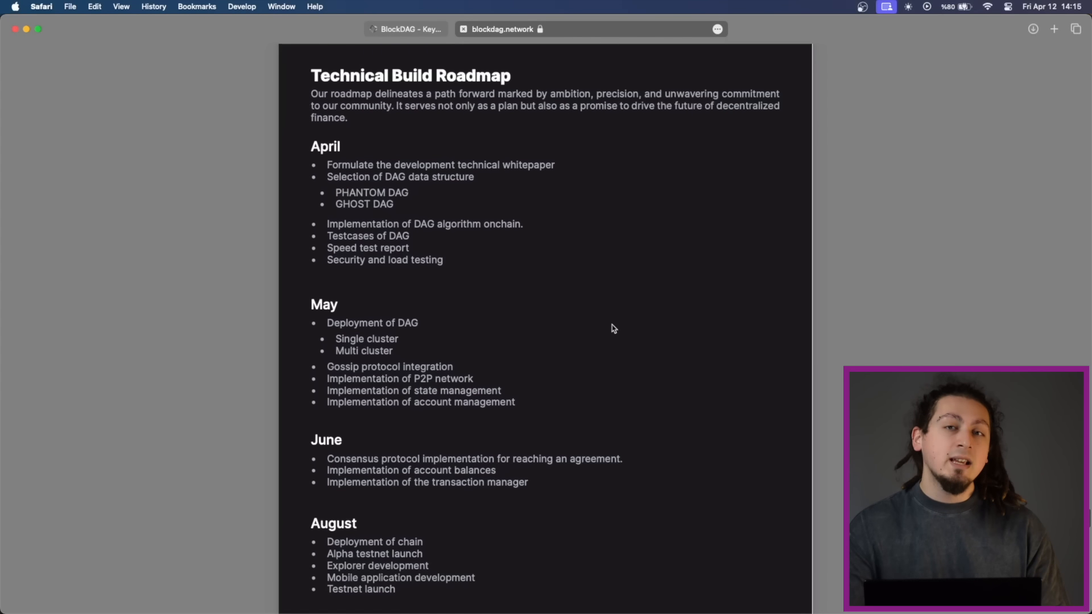
{"action": "scroll", "scroll_direction": "down", "scroll_amount": 3}
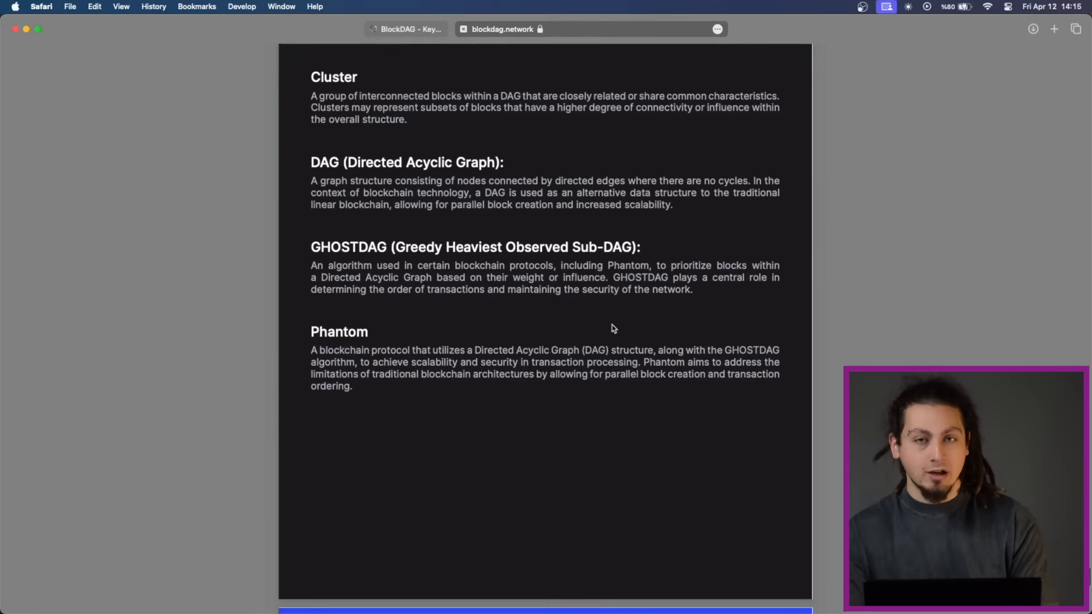
{"action": "scroll", "scroll_direction": "down", "scroll_amount": 3}
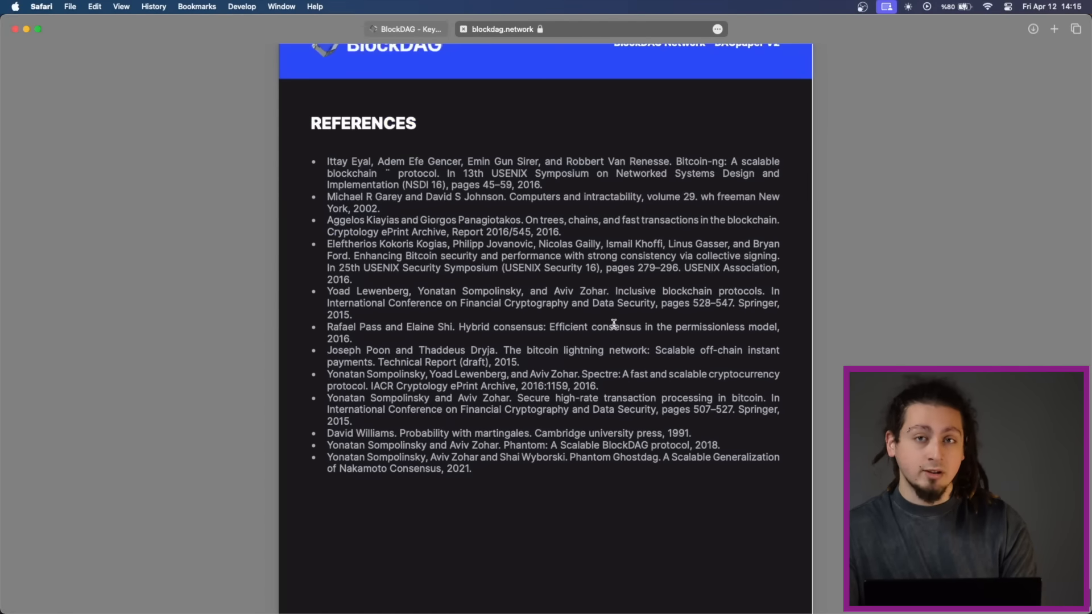
{"action": "scroll", "scroll_direction": "up", "scroll_amount": 3}
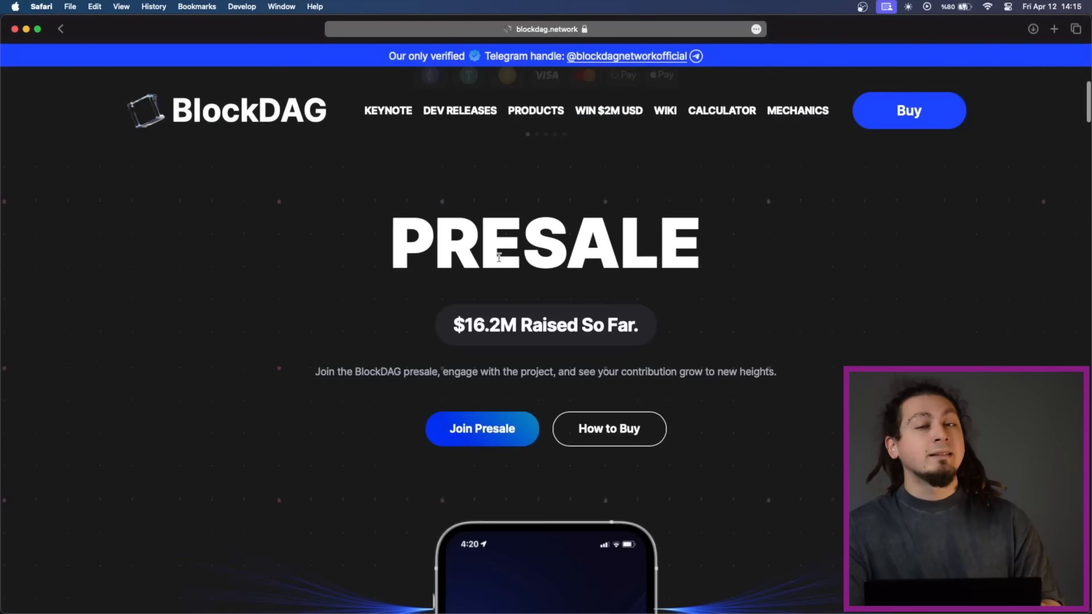
Scroll the BlockDAG home page's mining features, then go to the purchase page via Buy
{"action": "scroll", "scroll_direction": "down", "scroll_amount": 3}
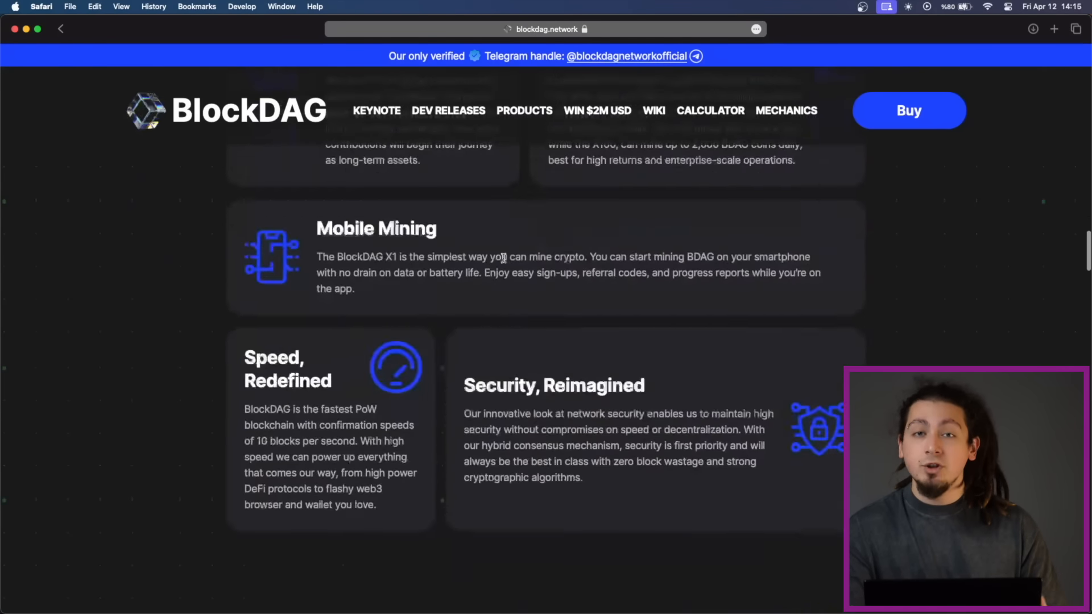
{"action": "scroll", "scroll_direction": "down", "scroll_amount": 3}
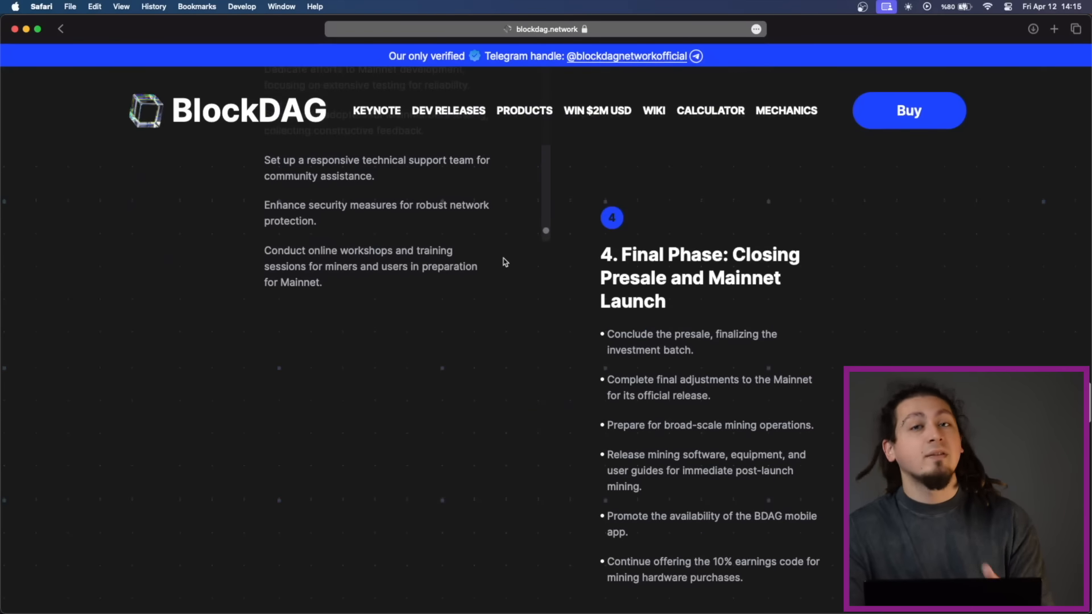
{"action": "scroll", "scroll_direction": "down", "scroll_amount": 3}
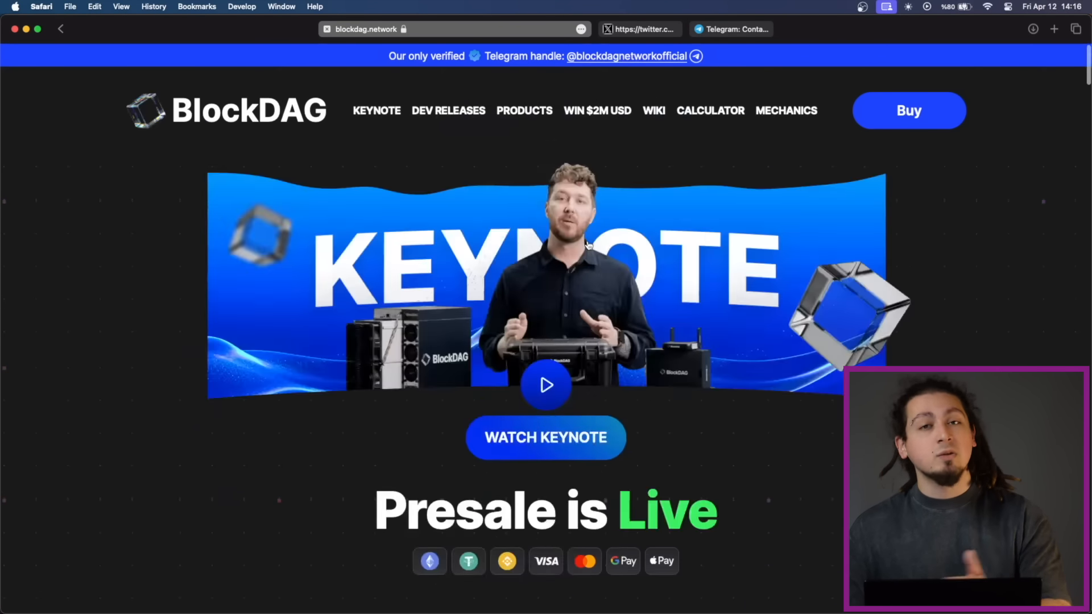
{"action": "left_click", "coordinate": [908, 110]}
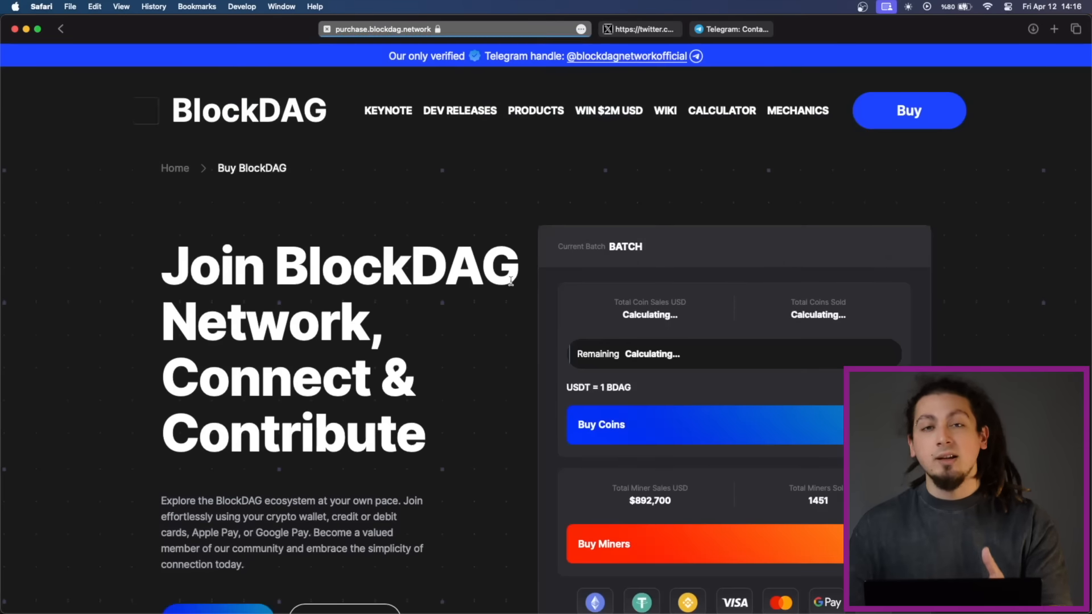